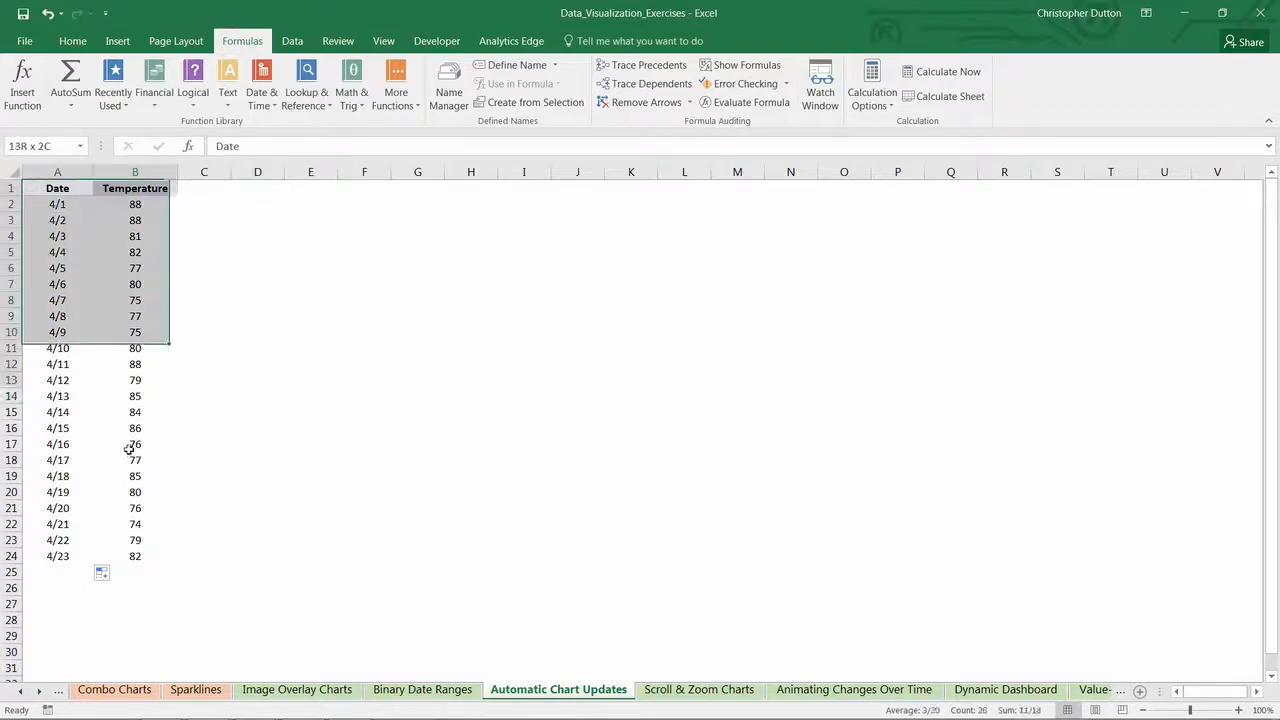
- Insert a 2-D line chart titled Temperature from the Date and Temperature data
left_click(57, 188)
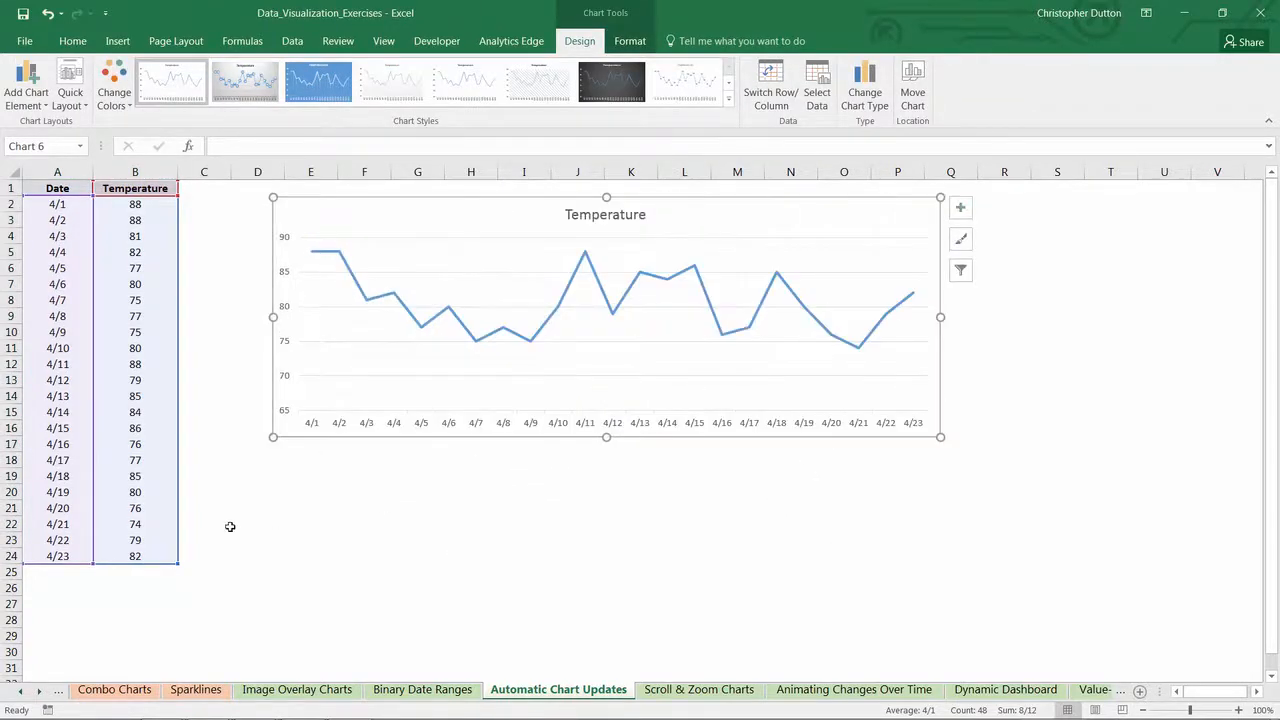
left_click(57, 556)
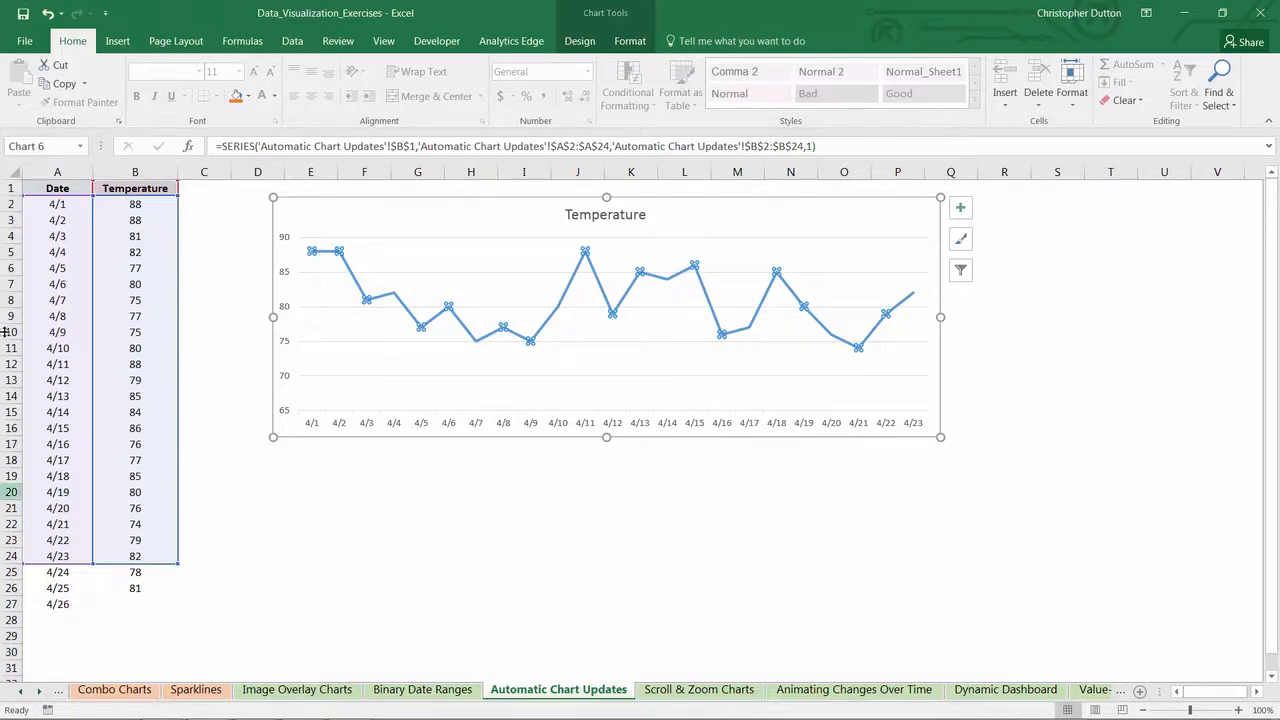
left_click_drag(57, 572, 135, 604)
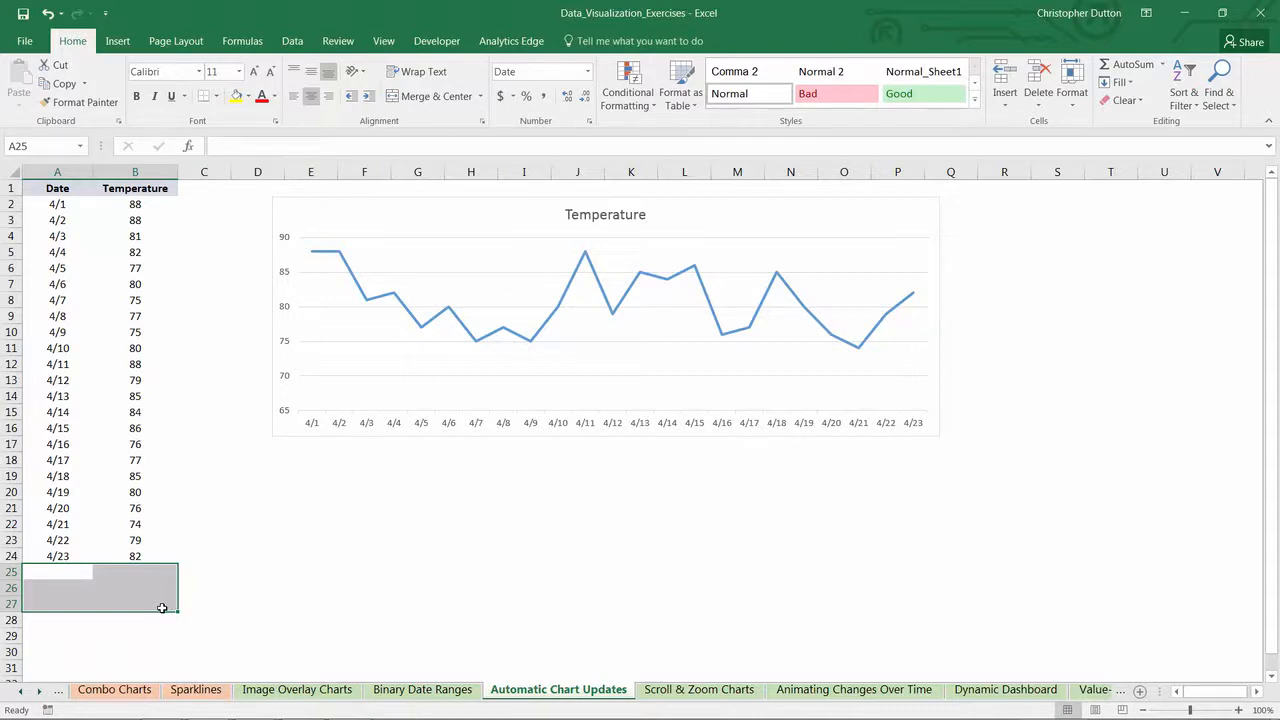
- Define a new name 'Dates' with Workbook scope and clear its Refers to box
left_click(242, 41)
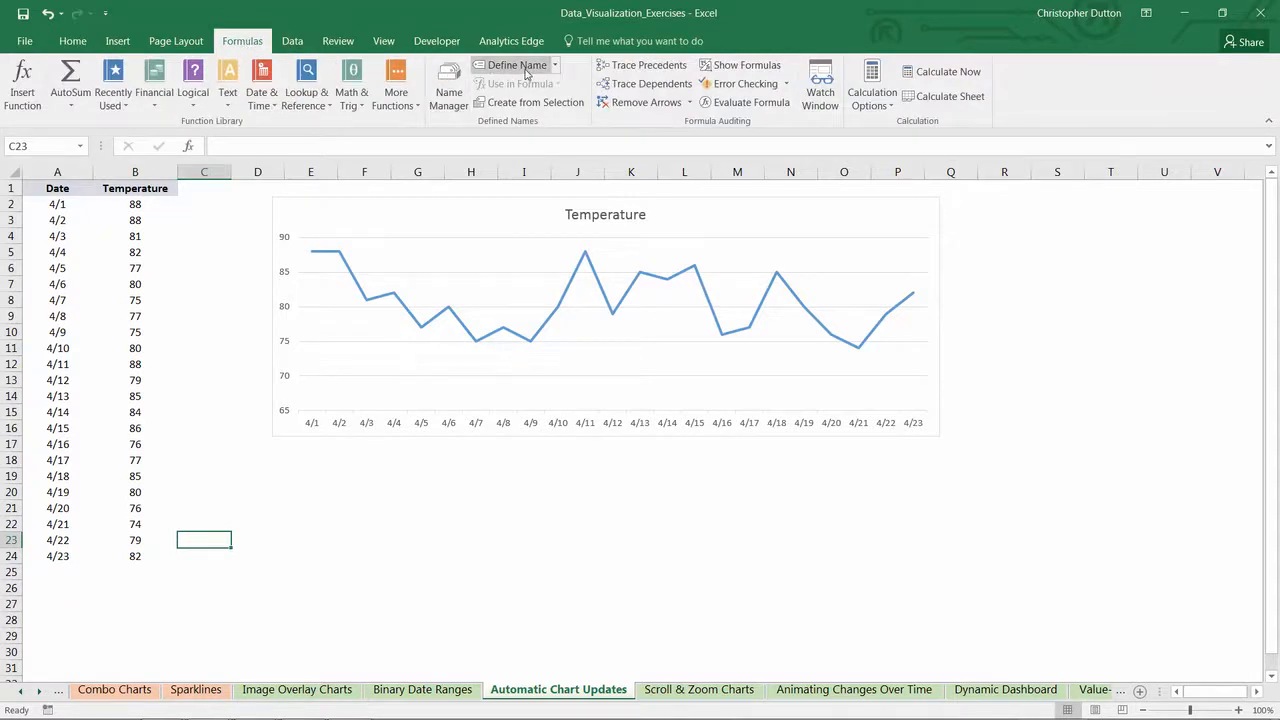
left_click(517, 64)
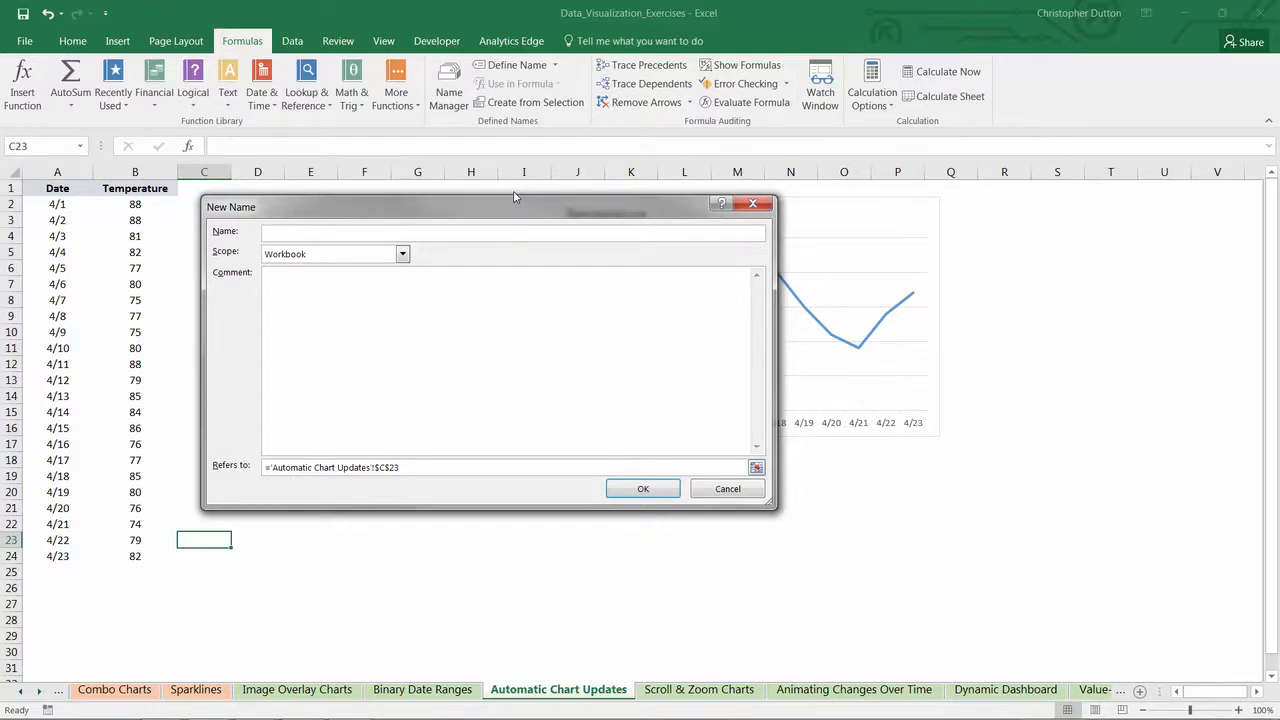
type("Dates")
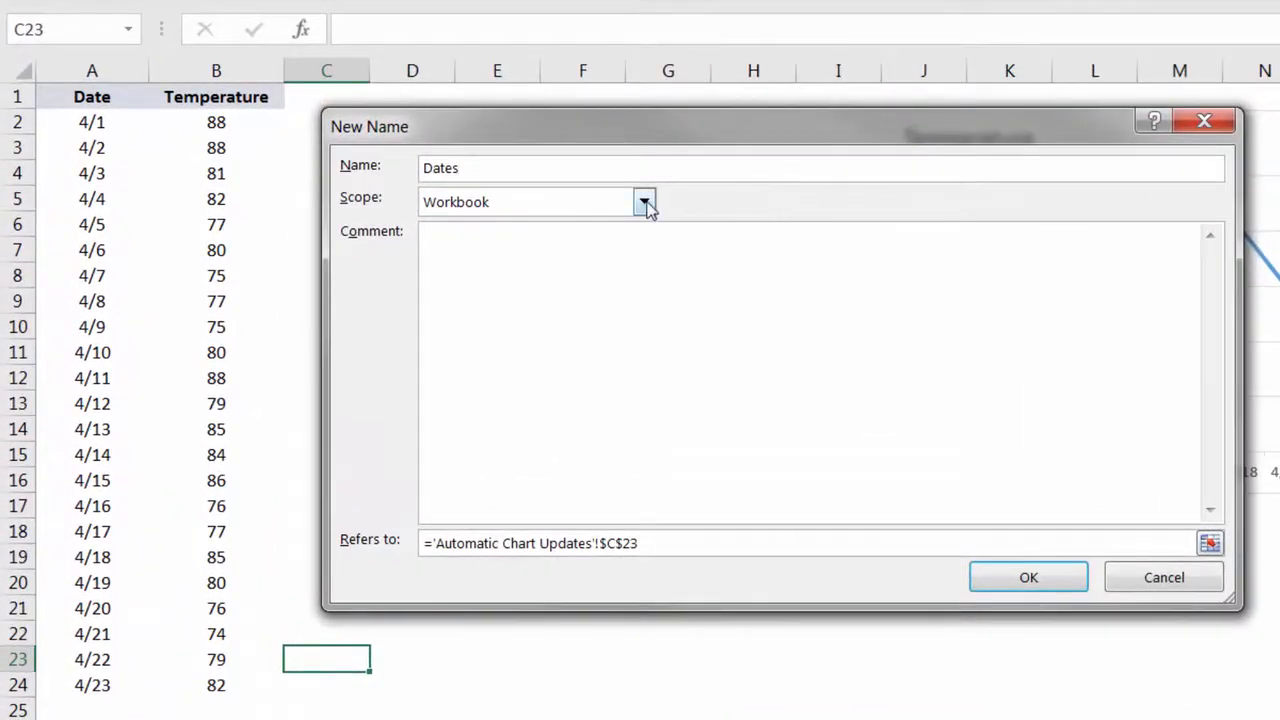
left_click(644, 201)
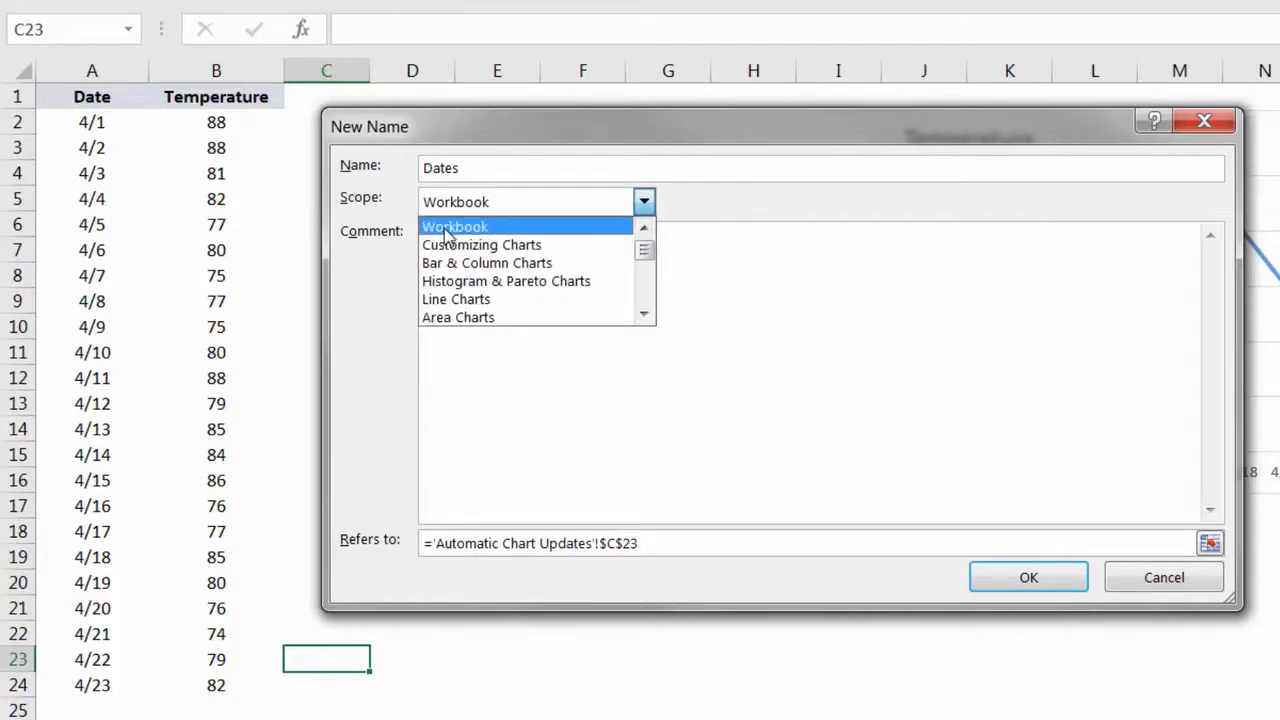
left_click(454, 226)
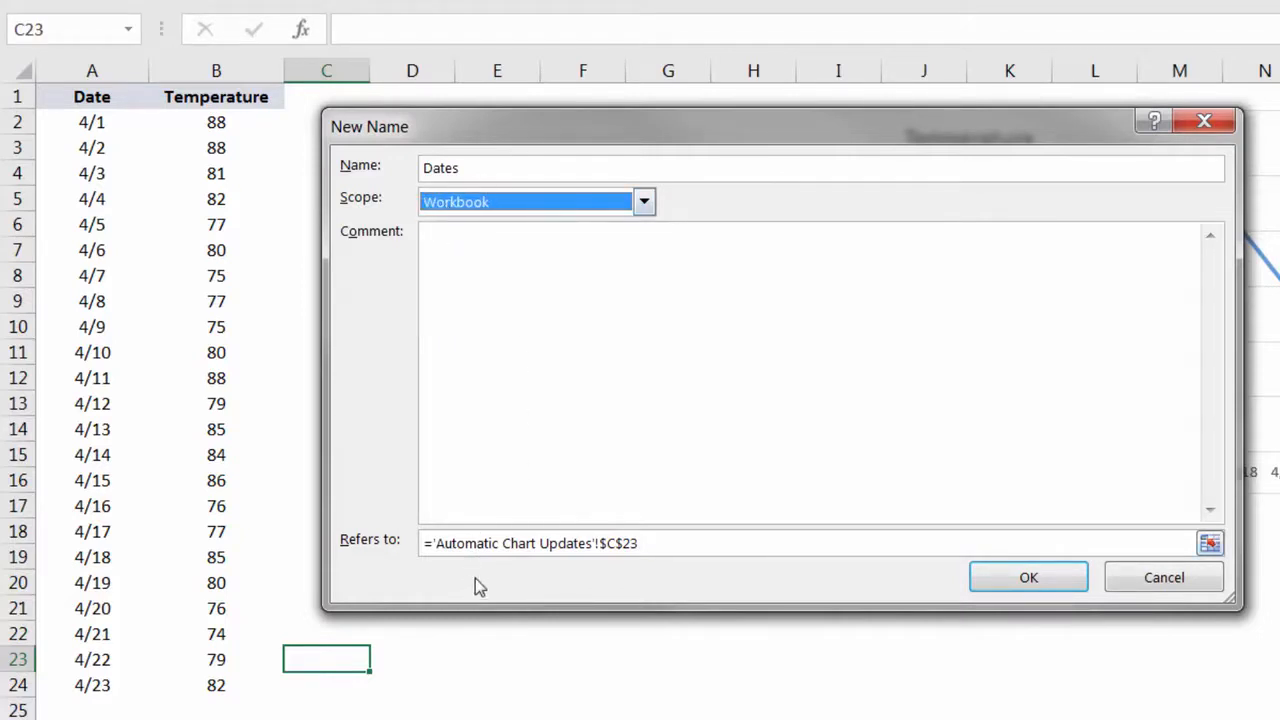
left_click(530, 543)
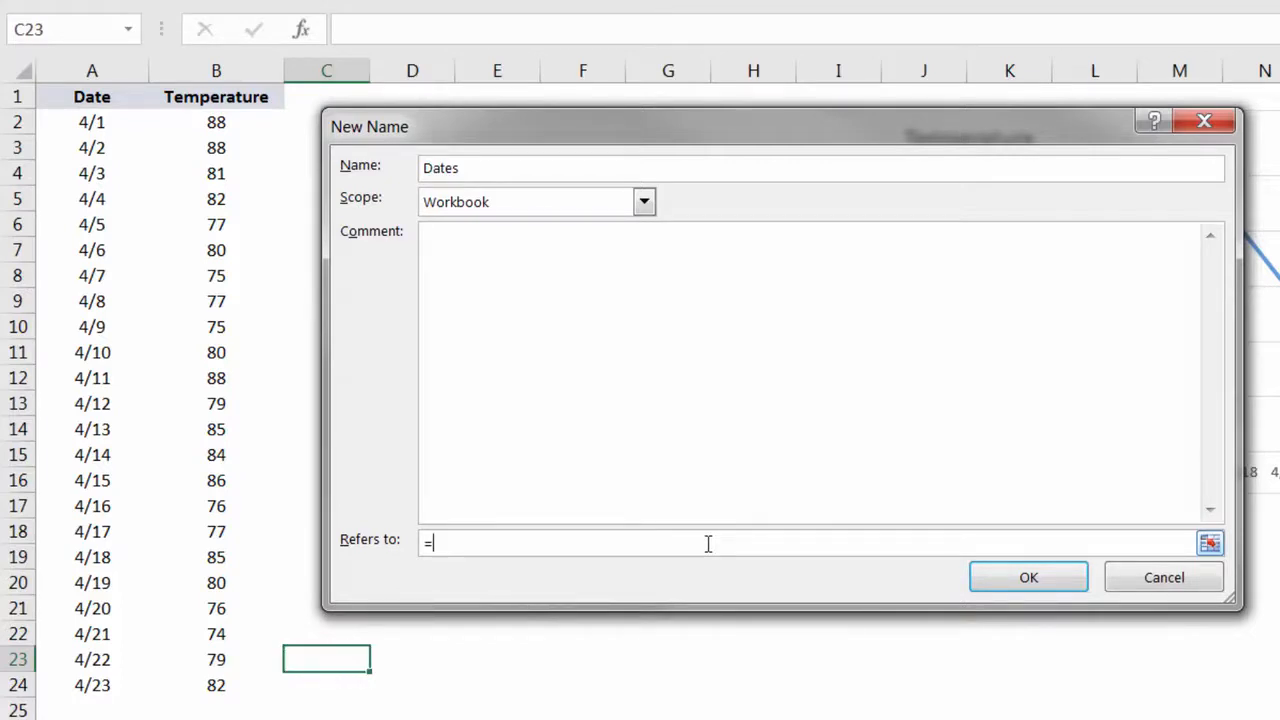
- Begin the Dates reference as =OFFSET('Automatic Chart Updates'!$A$2, anchored at cell A2
type("OFF")
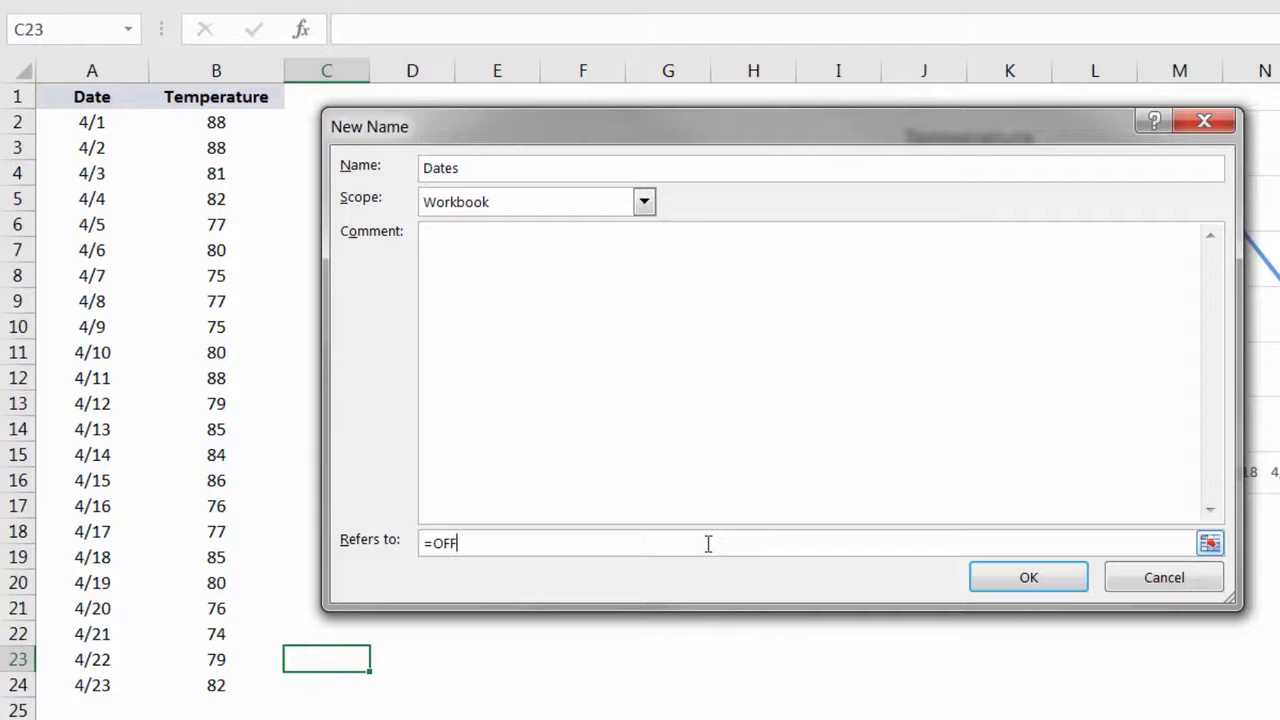
type("SET")
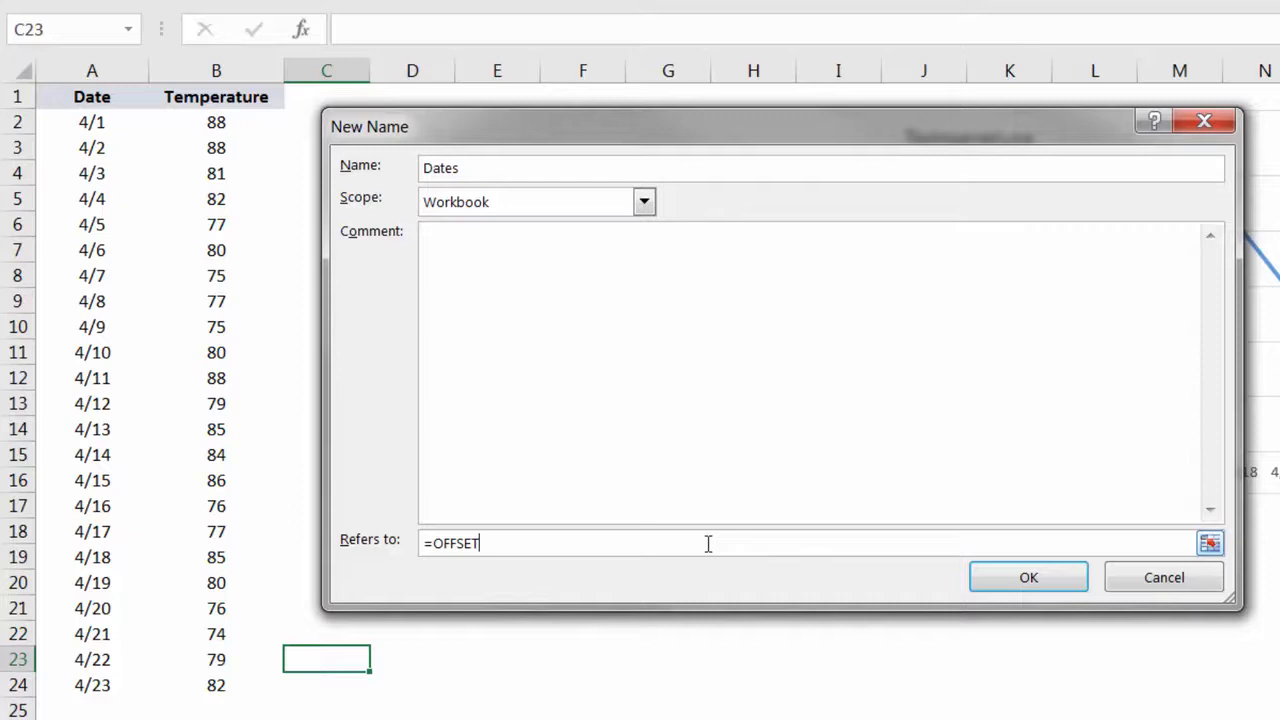
type("(")
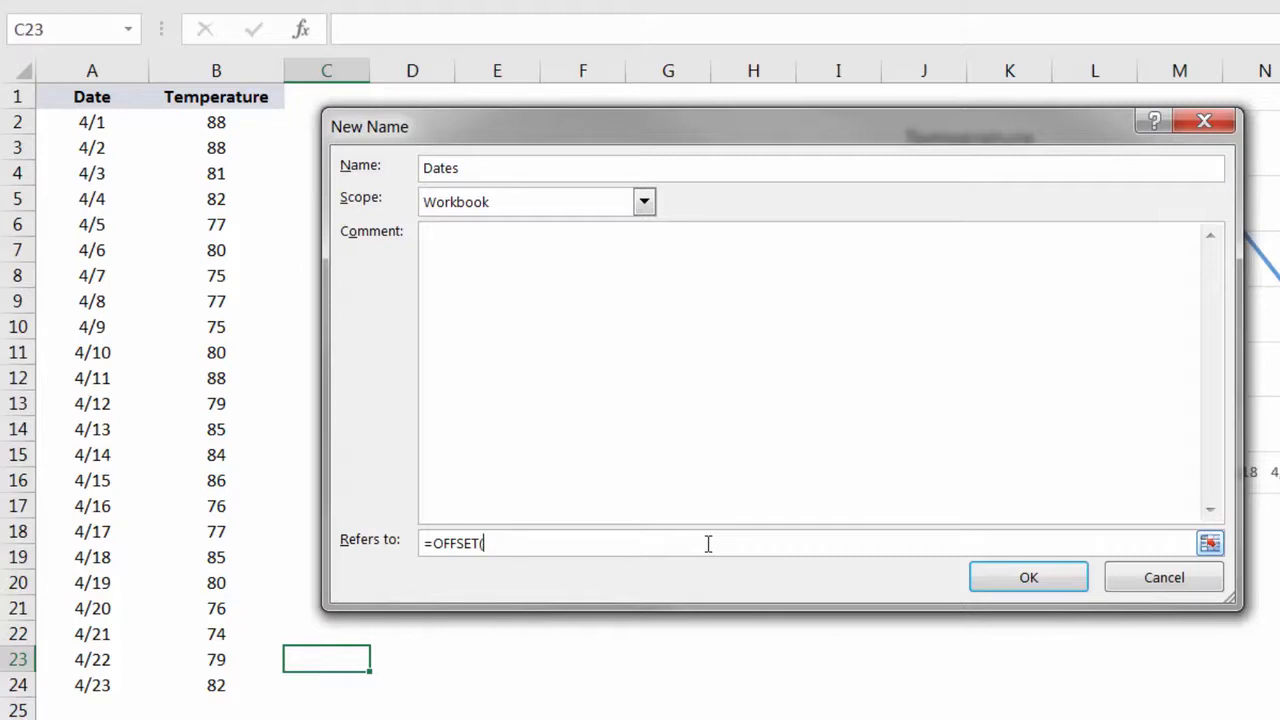
mouse_move(119, 167)
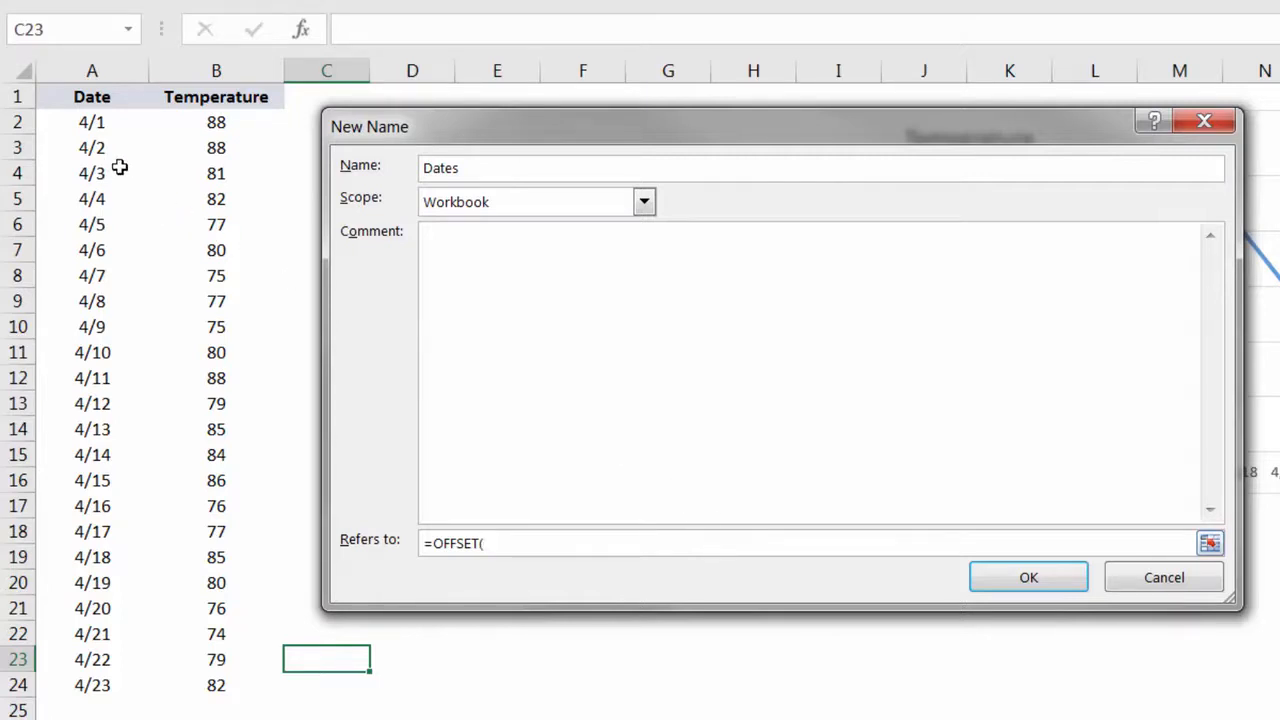
left_click(92, 122)
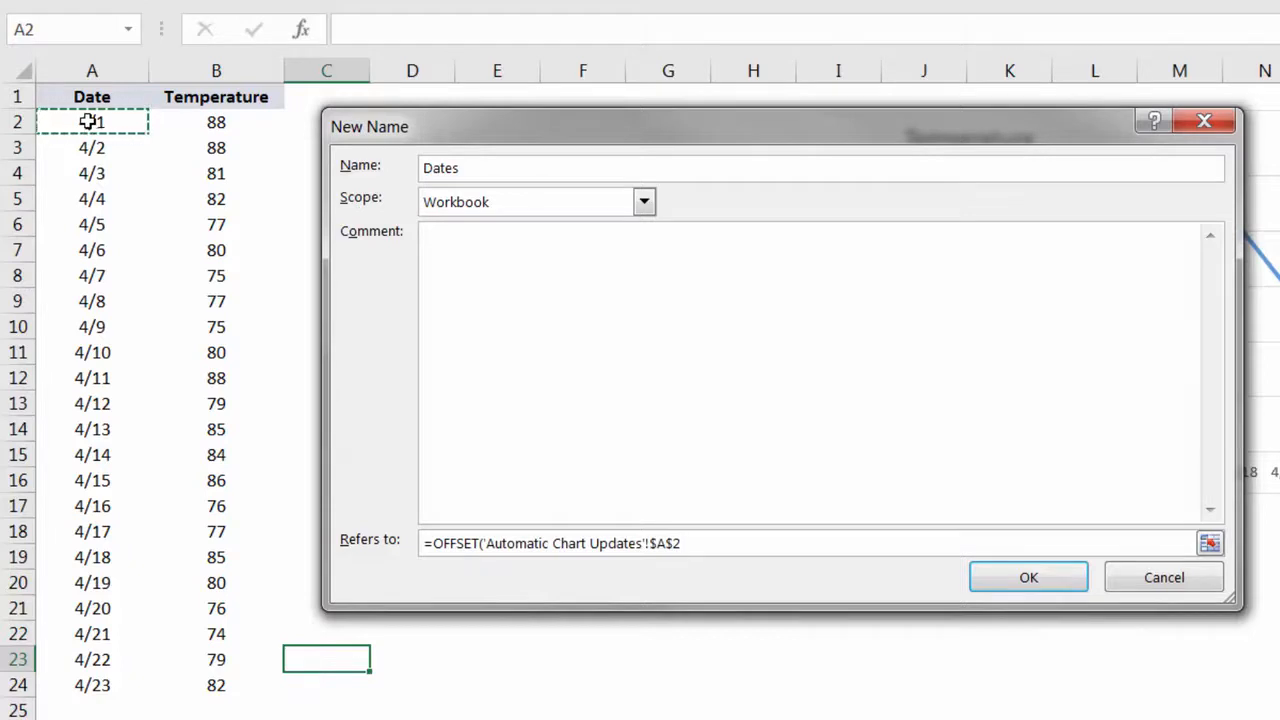
type(",")
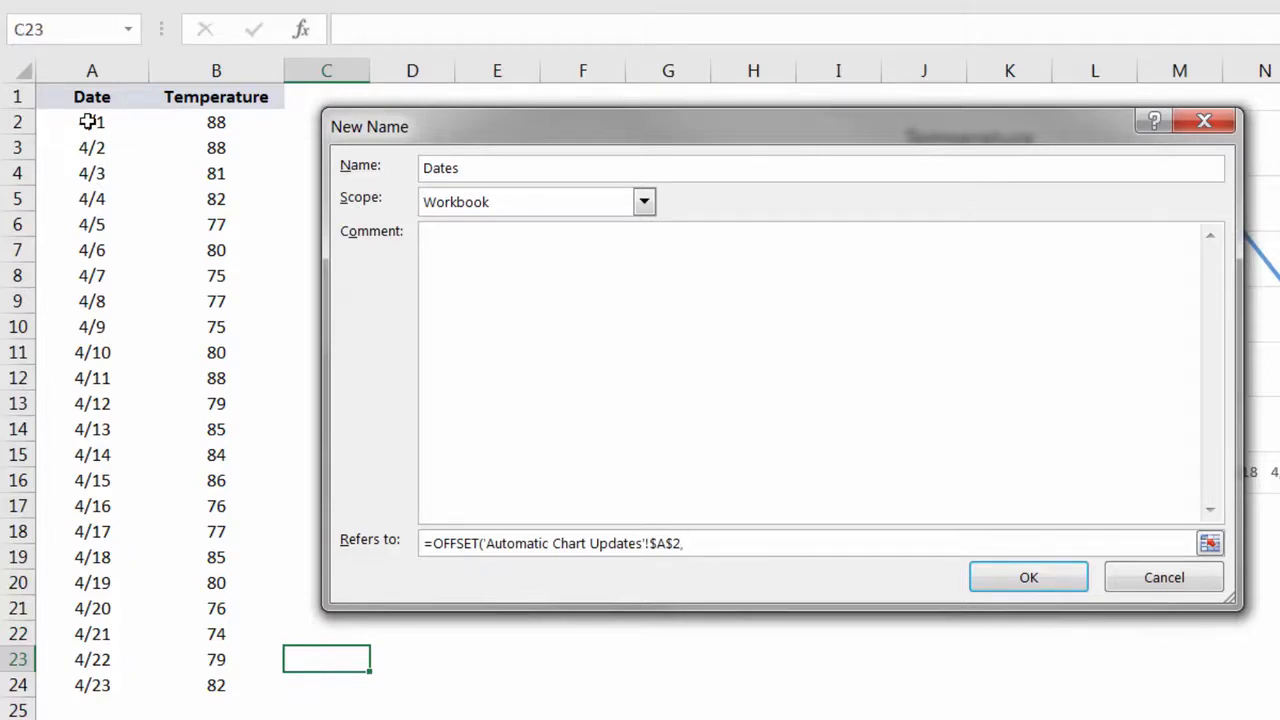
left_click(680, 543)
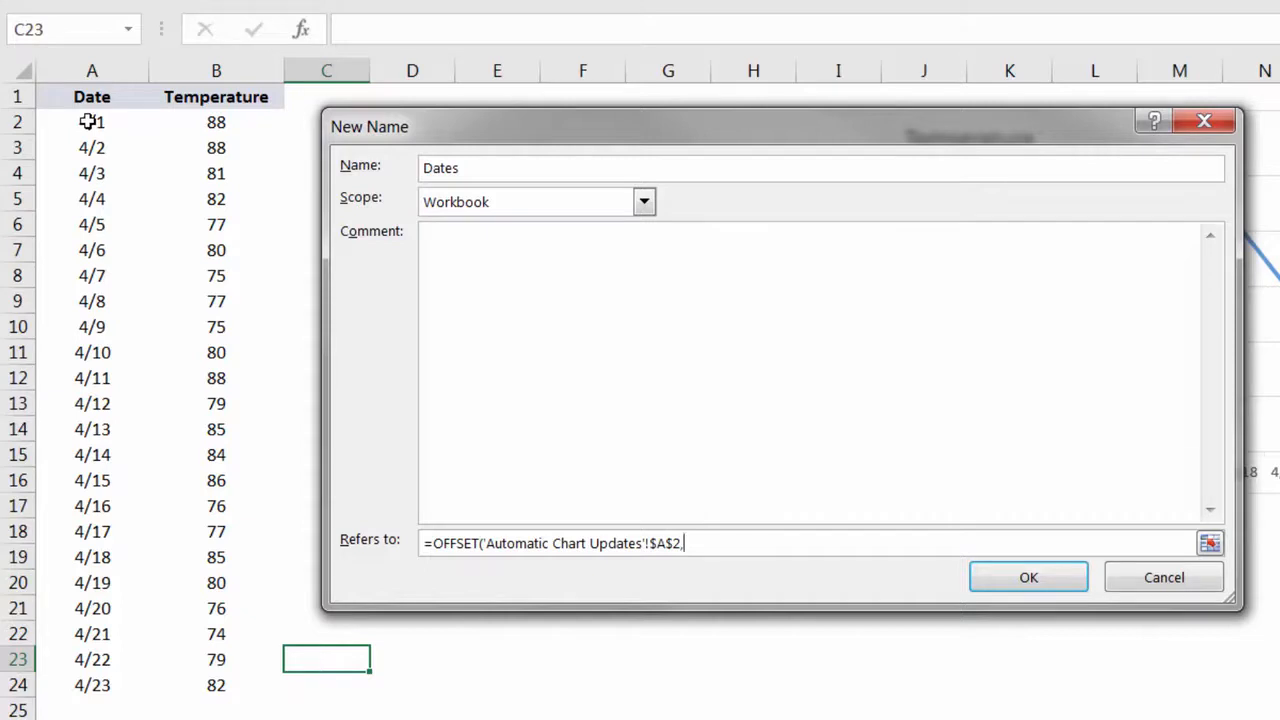
- Add 0,0 row and column offsets, discard a trial height of 25, and type COUNTA
type(",0")
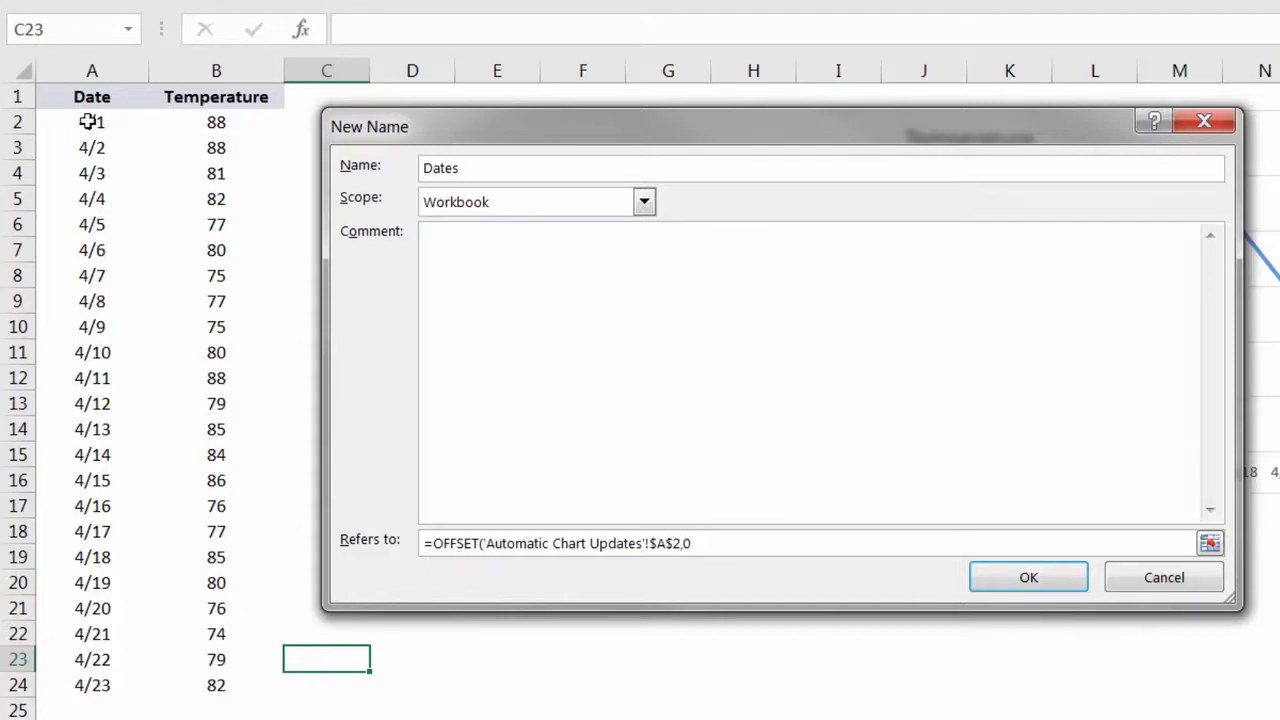
type(",")
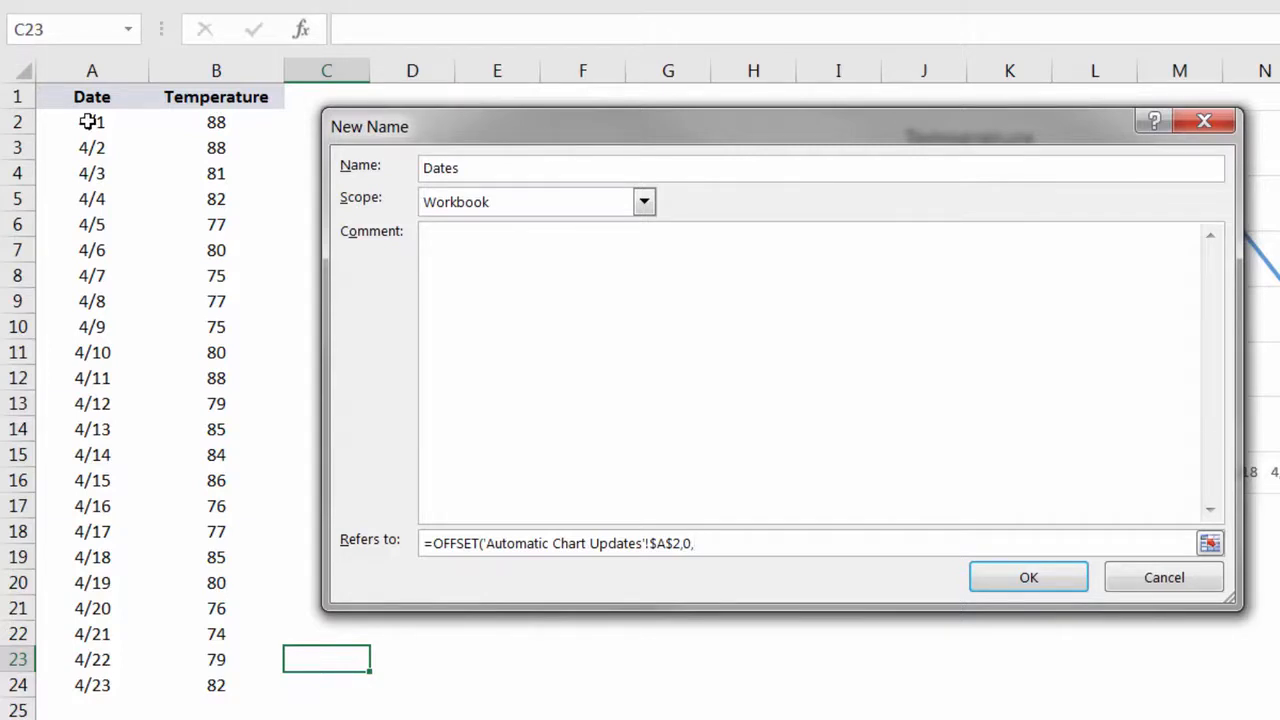
type("0")
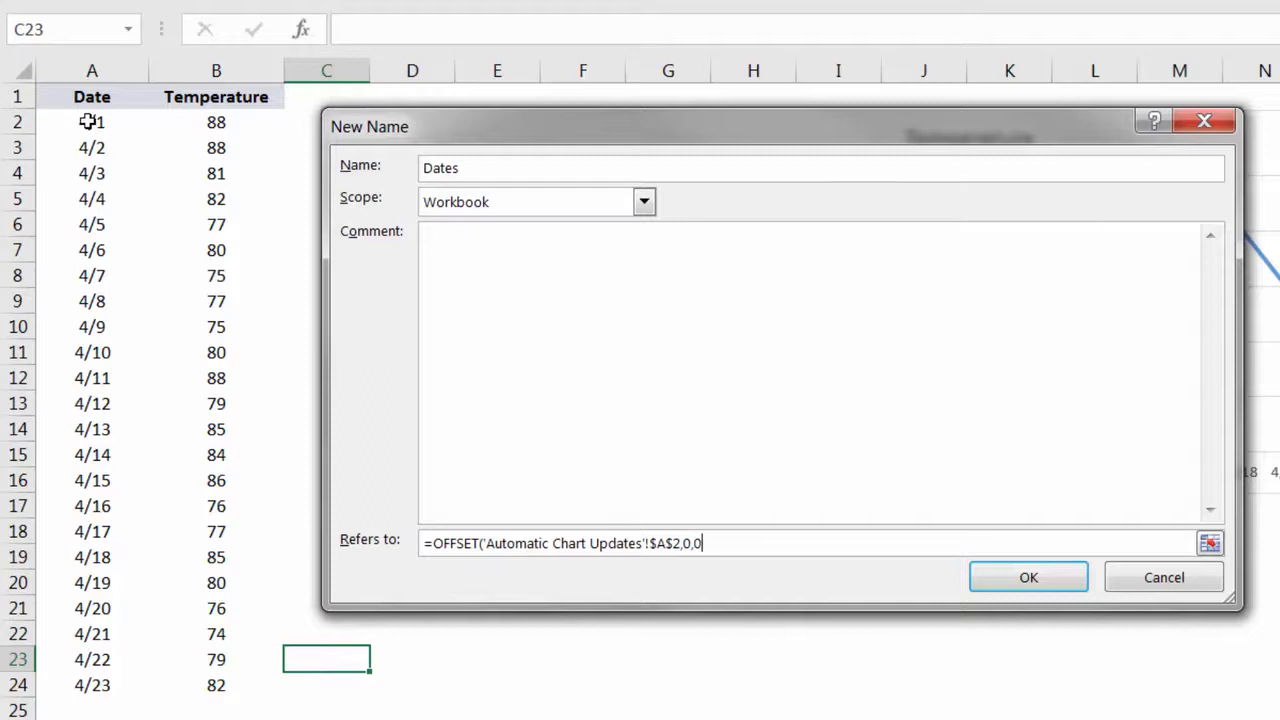
type(",")
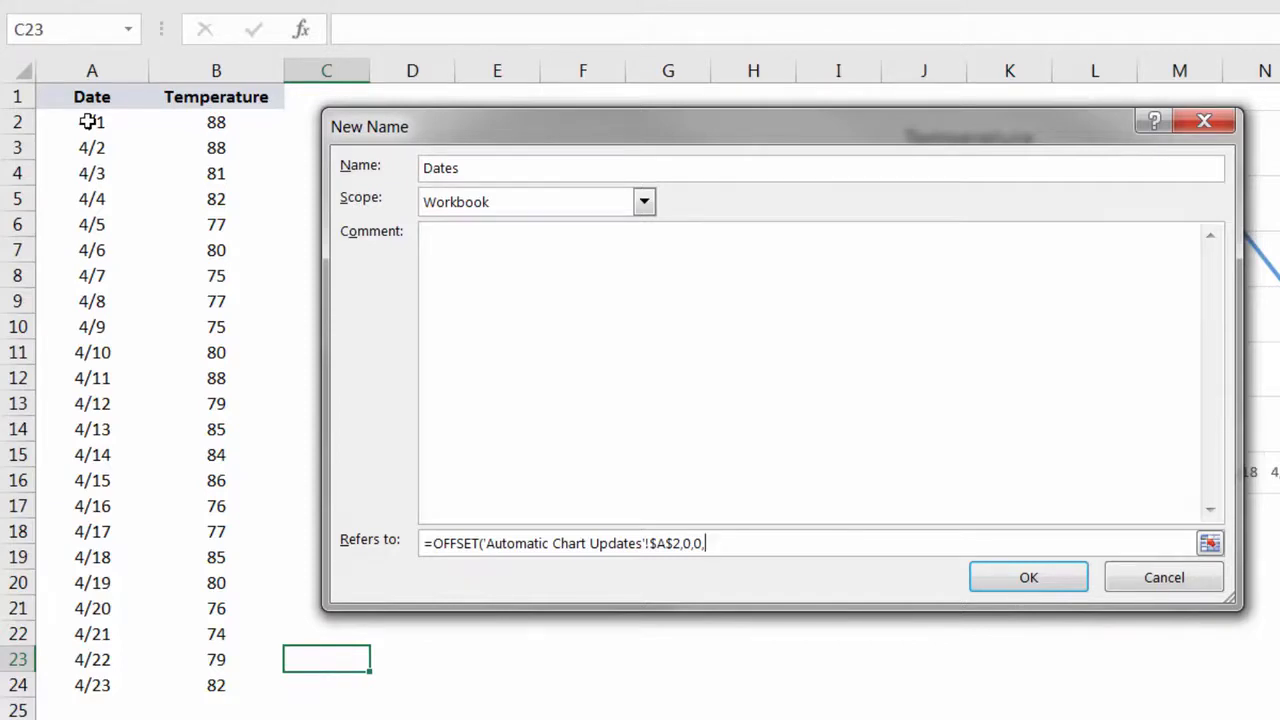
type("2")
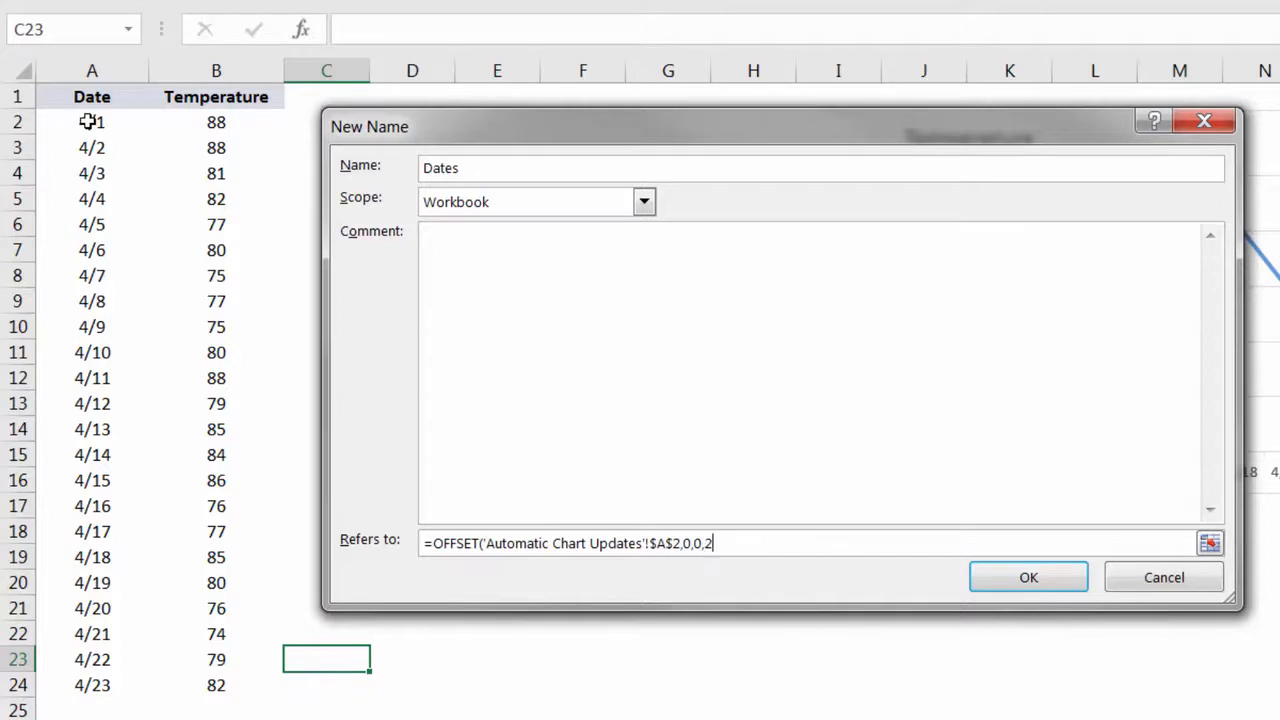
type("5")
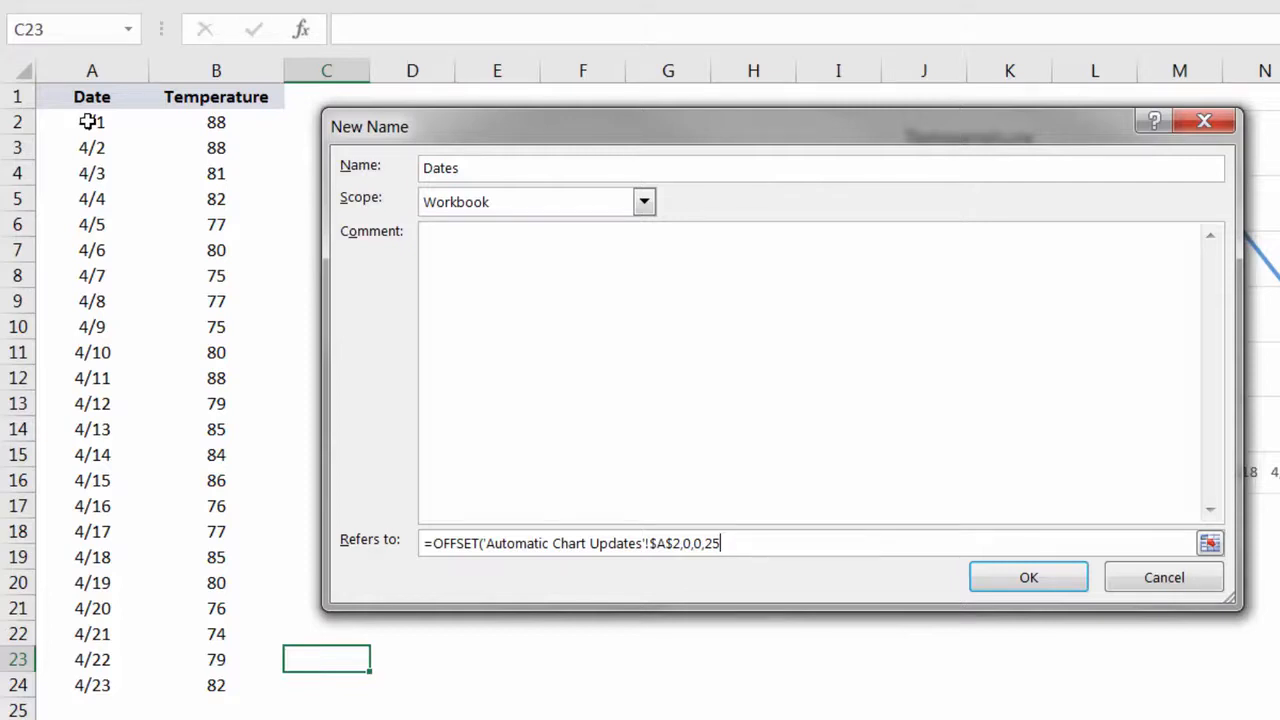
key("Backspace")
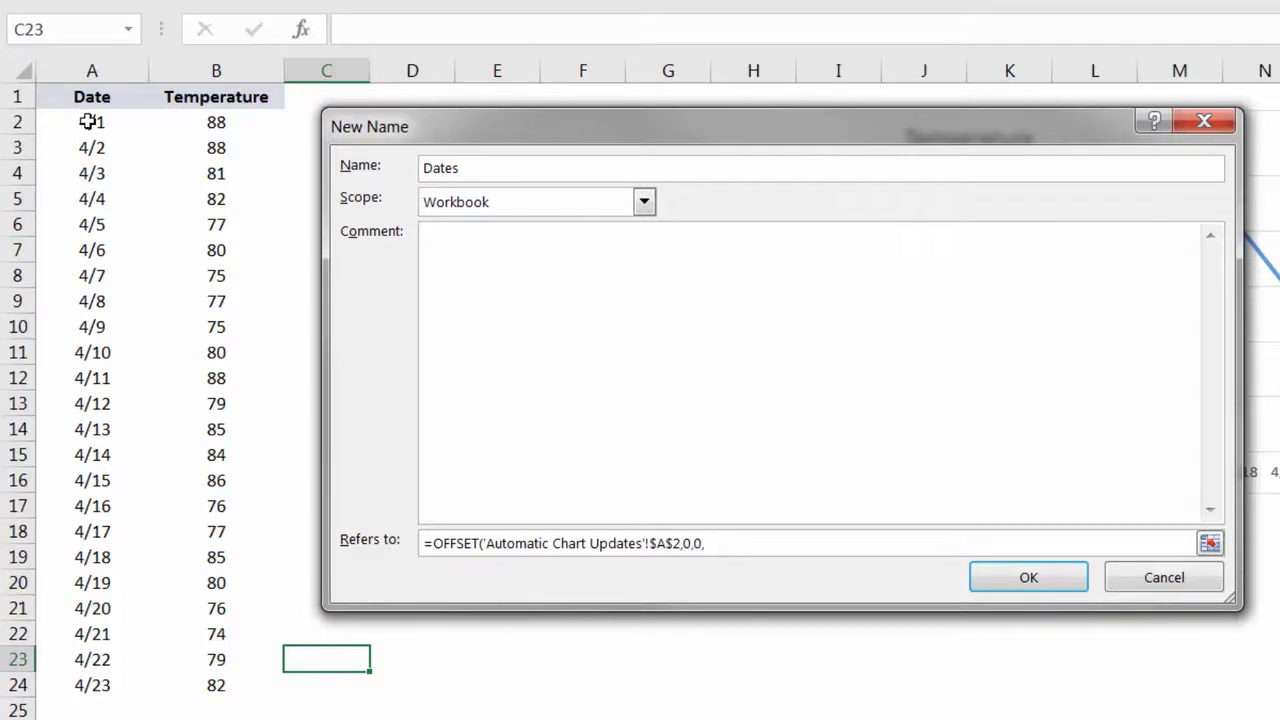
type("COUNTA")
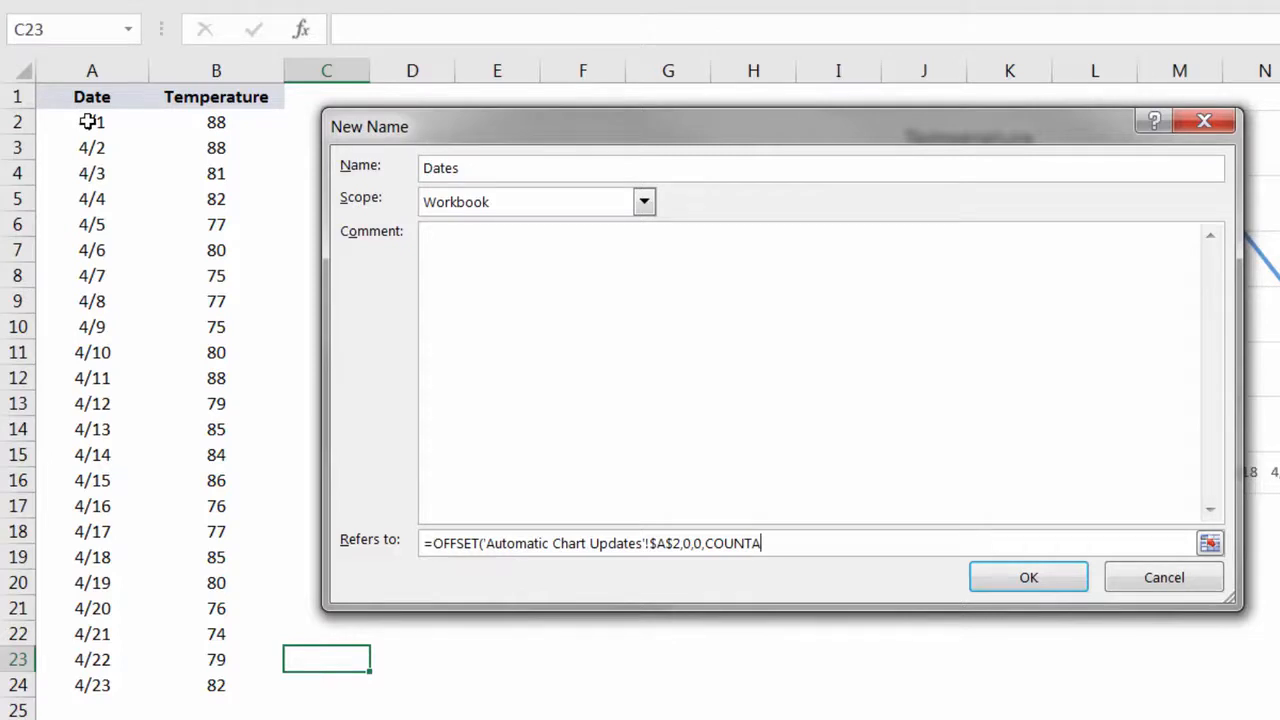
- Finish Dates with COUNTA of column A minus 1, width 1, and save the name
type("(")
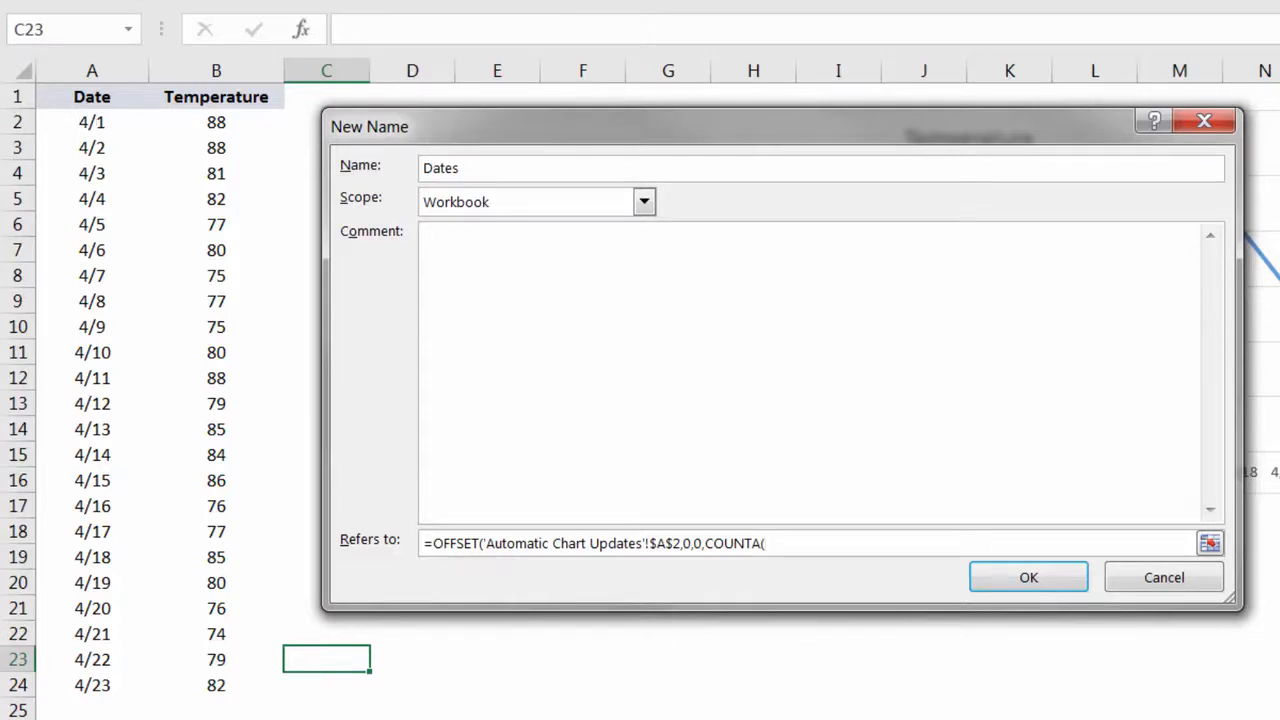
left_click(91, 70)
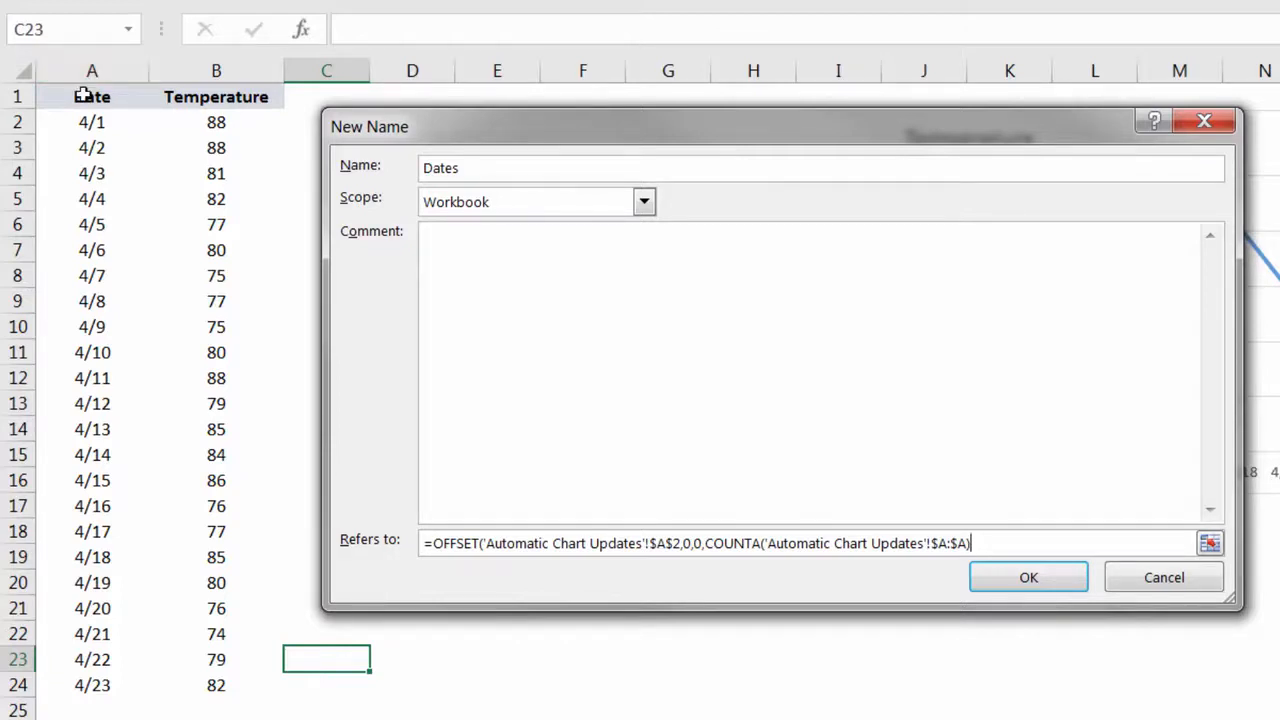
left_click(91, 70)
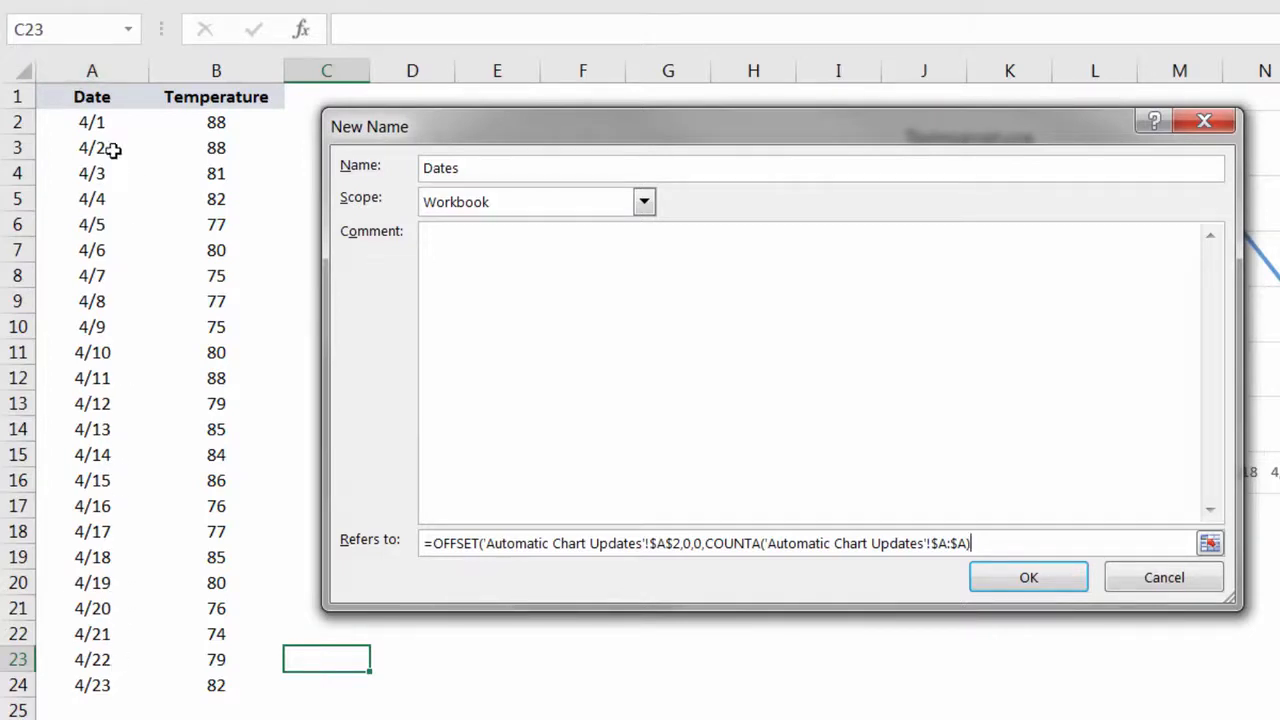
mouse_move(90, 428)
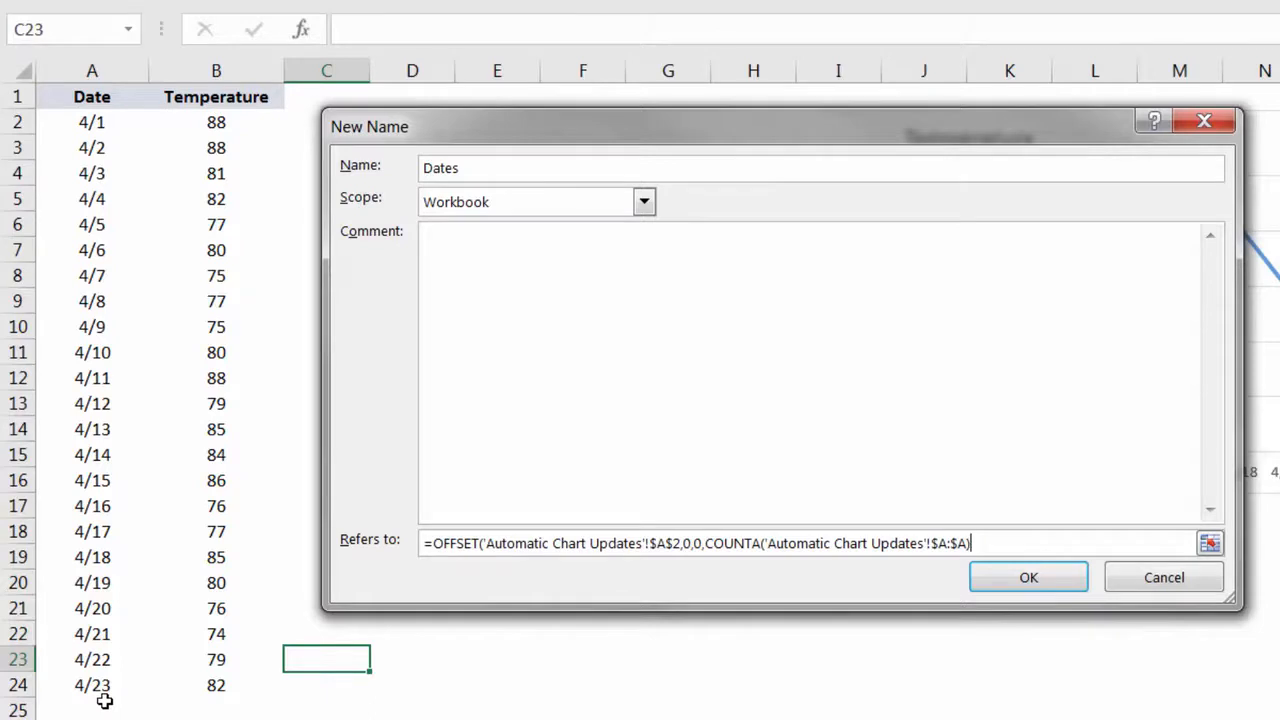
type("-1,")
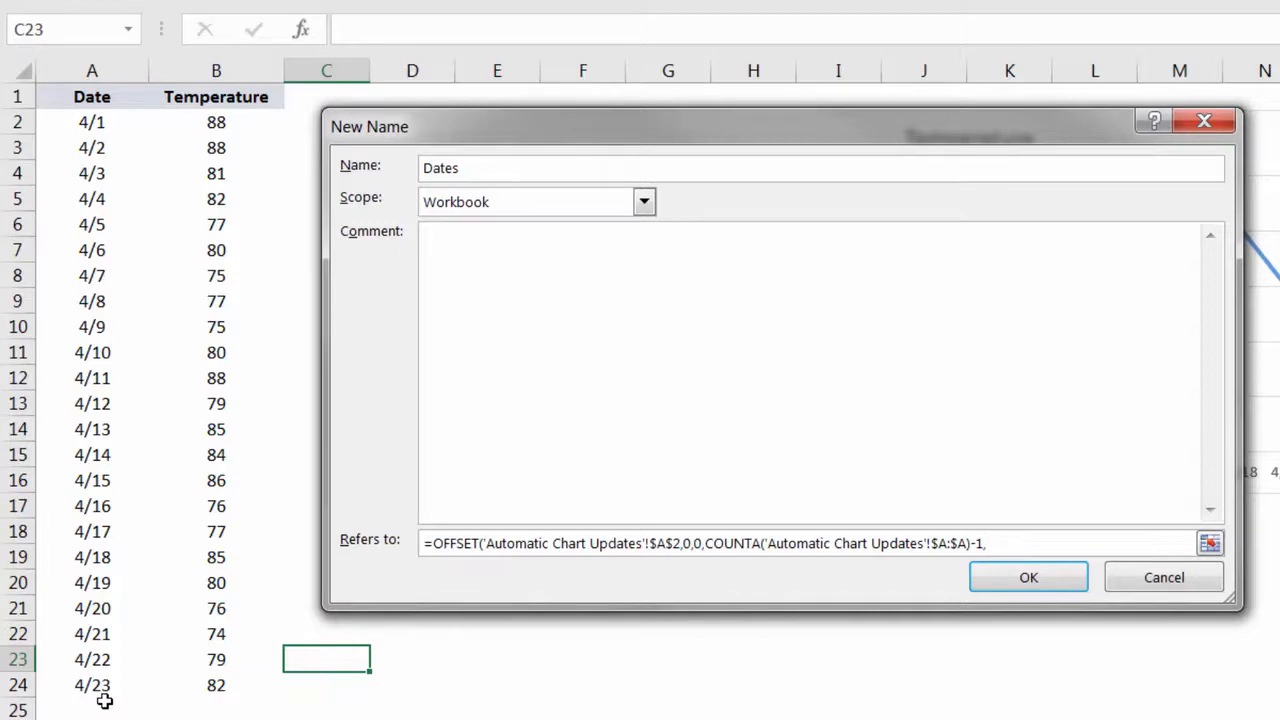
type("1")
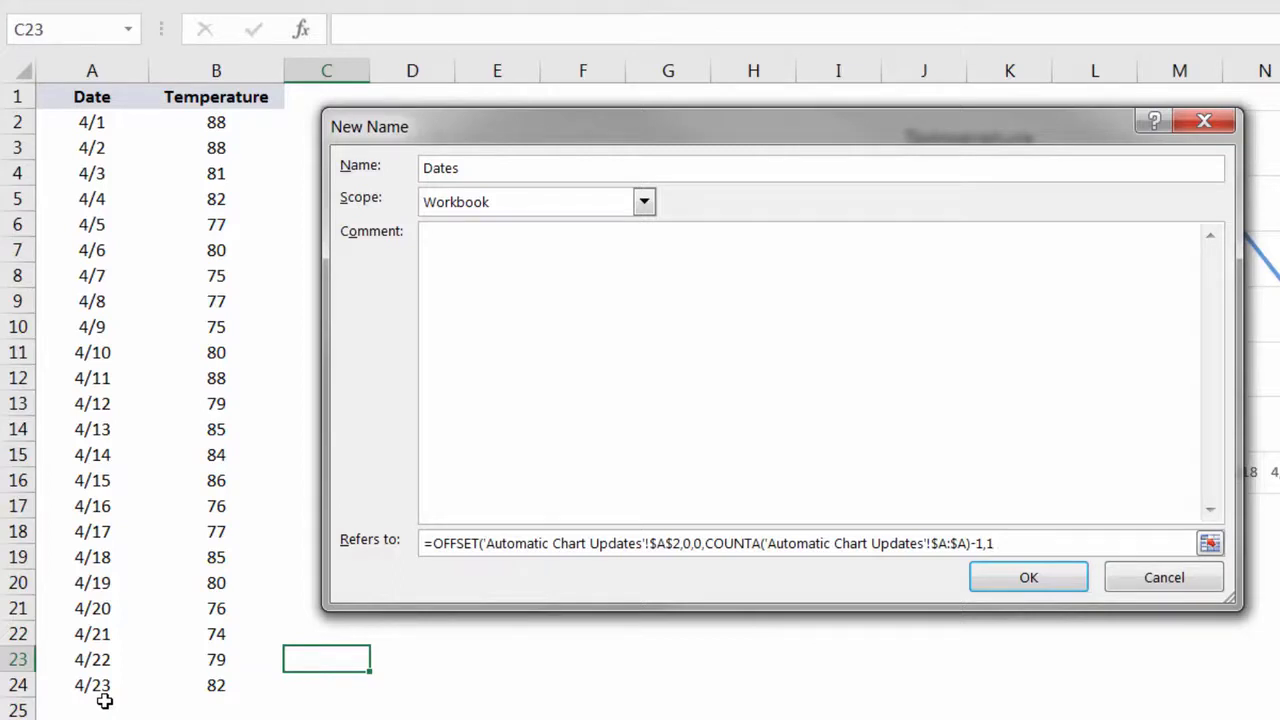
type(")")
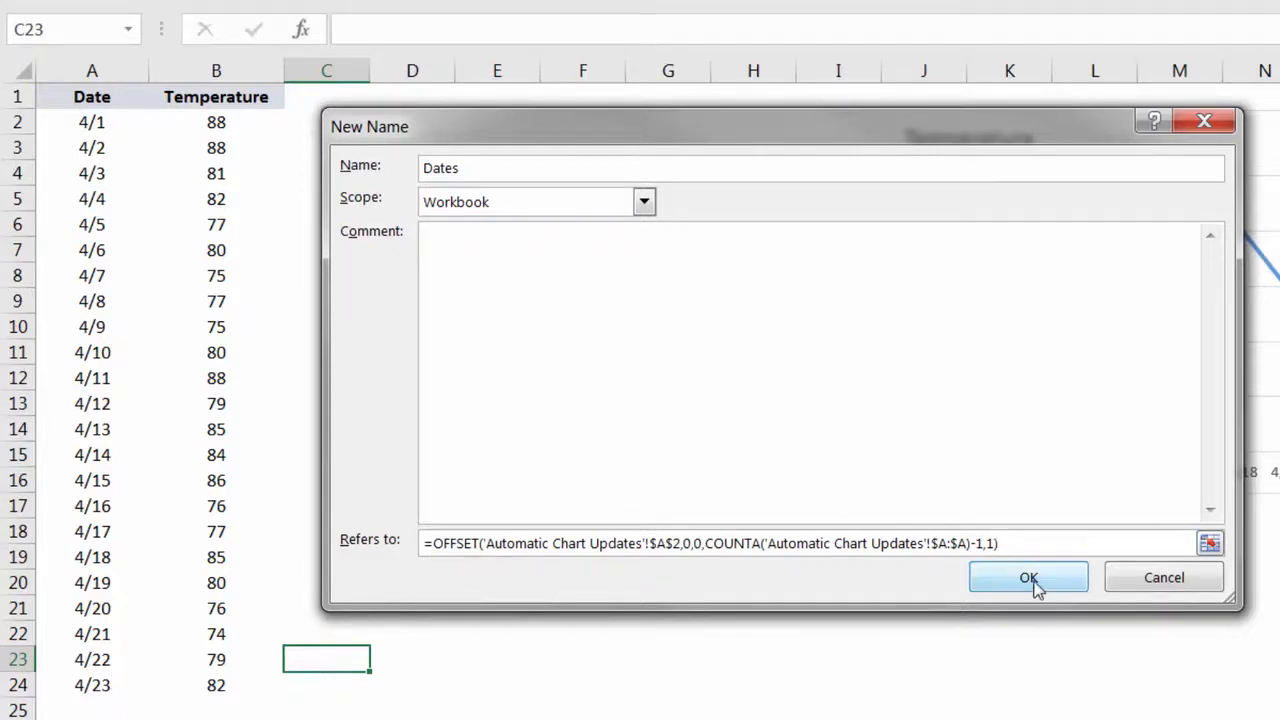
left_click(1028, 577)
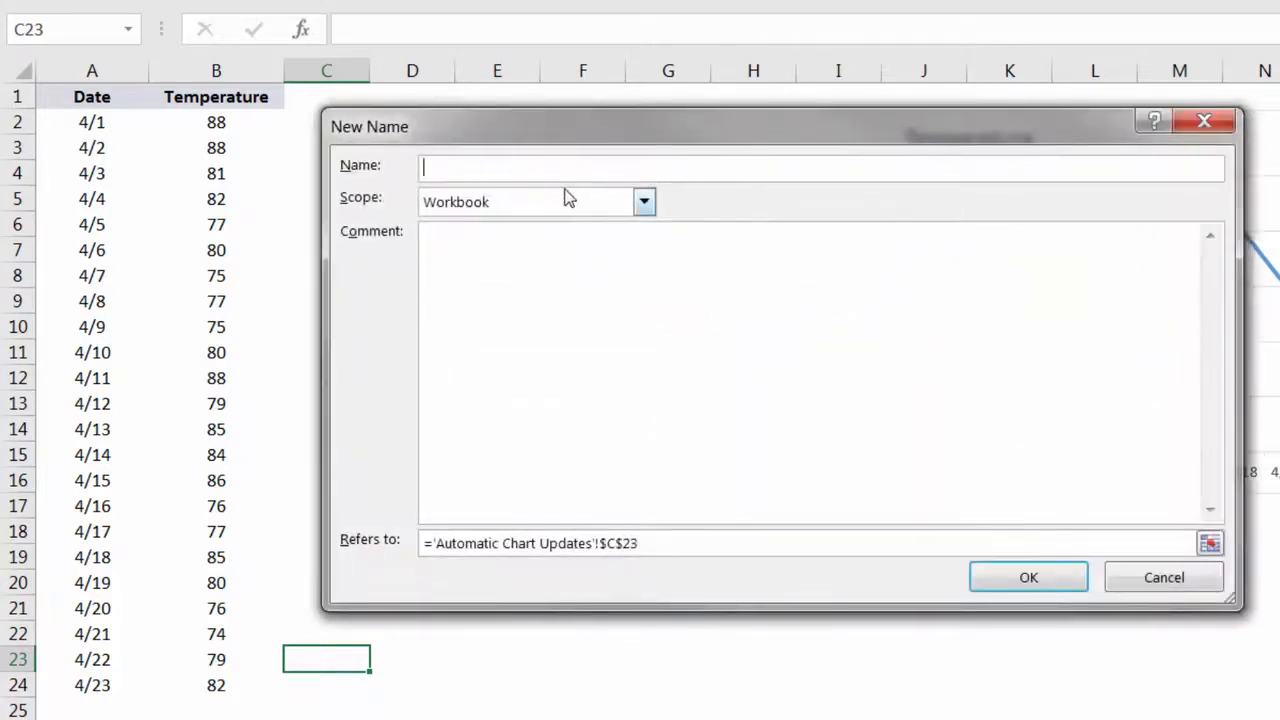
- Name the new range 'Temperatures' and start its reference as =OFFSET anchored at B2
type("Temperatur")
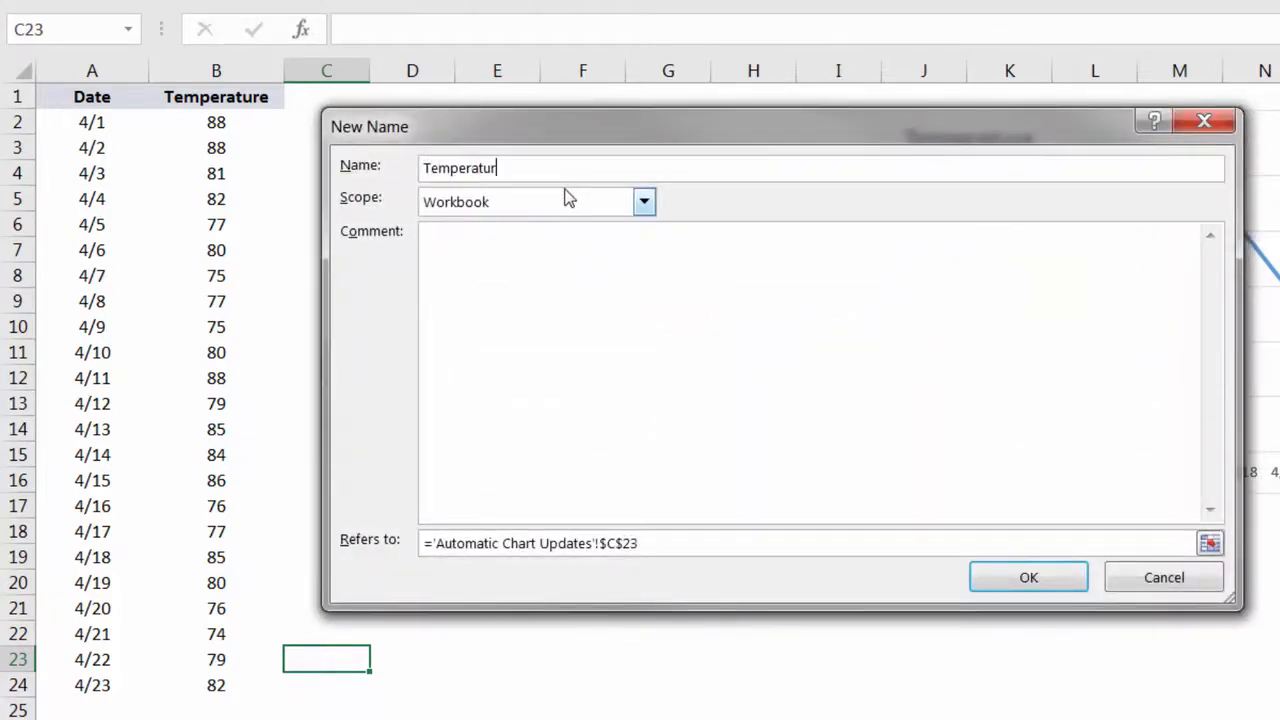
type("es")
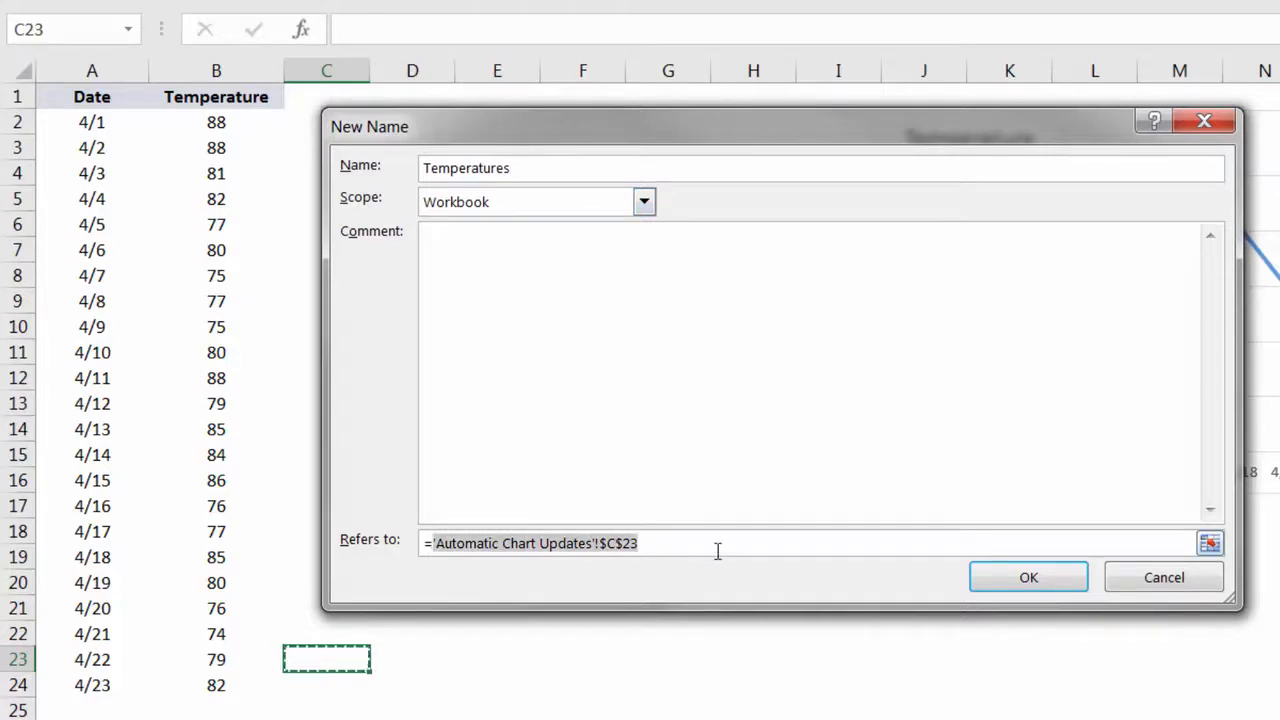
type("=OFFSET")
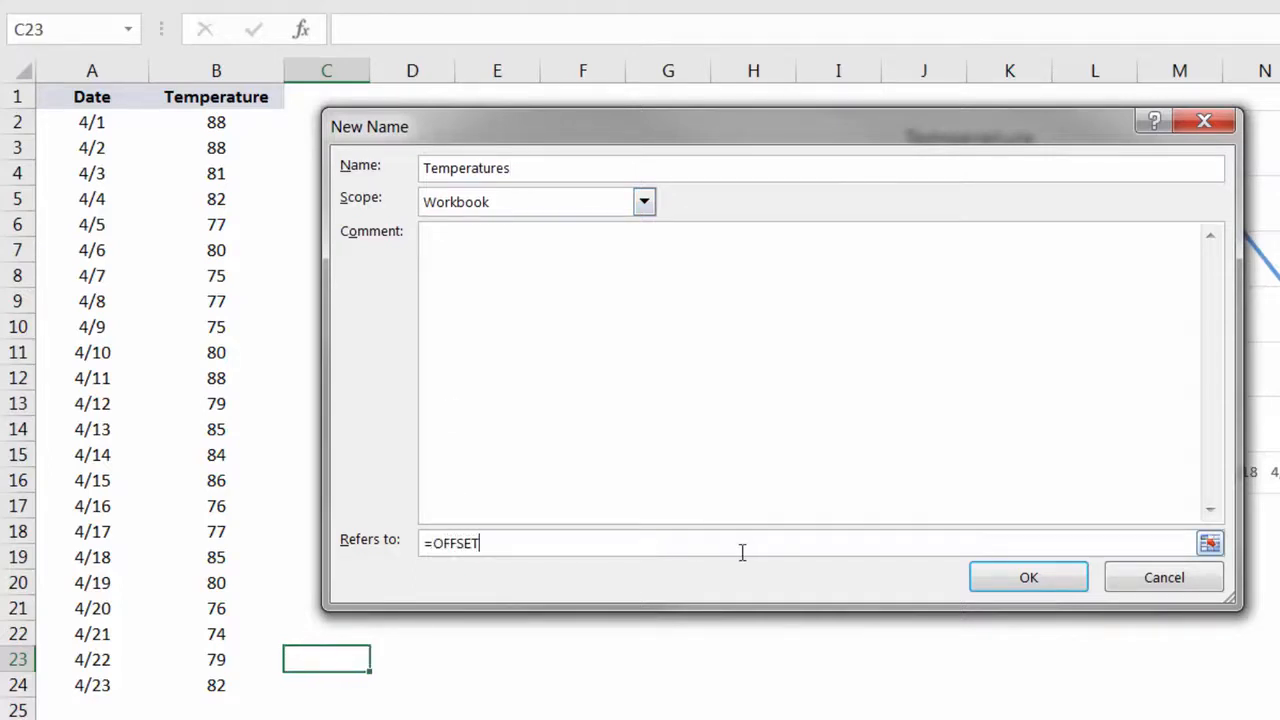
left_click(216, 122)
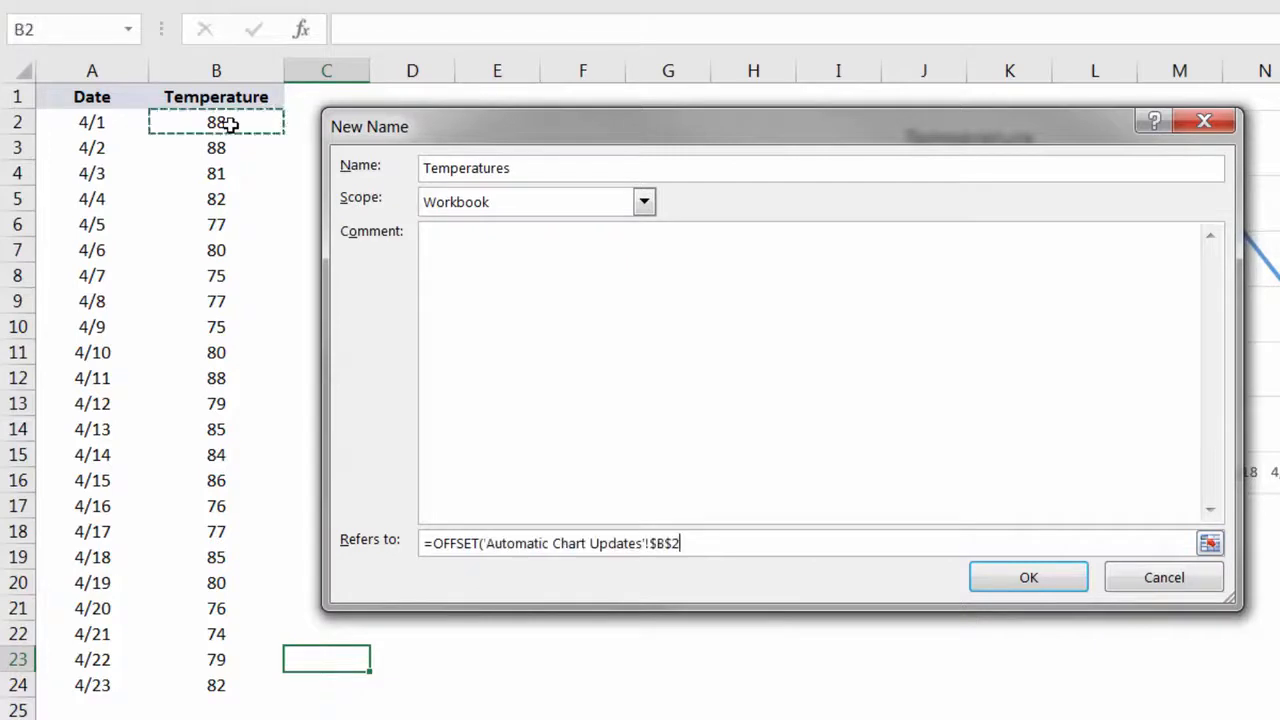
type(".")
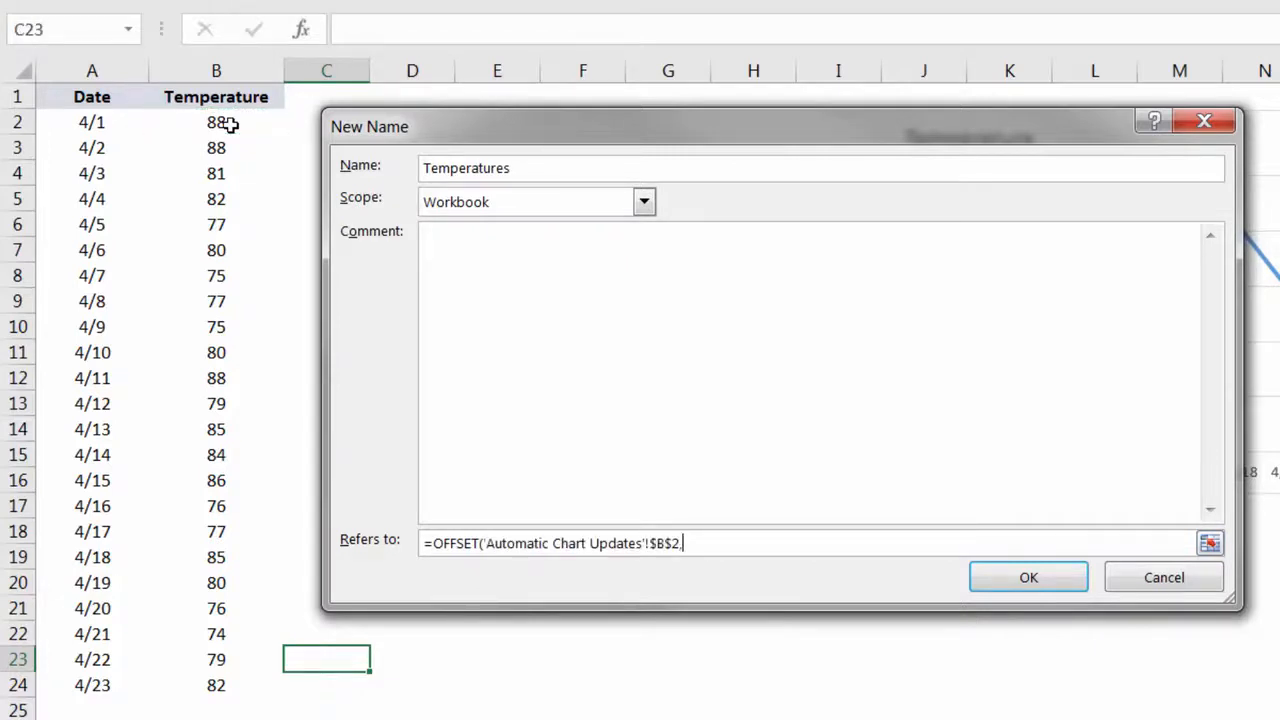
- Complete it with 0,0,COUNTA(column B)-1,1 and save the Temperatures name
type("0,0,")
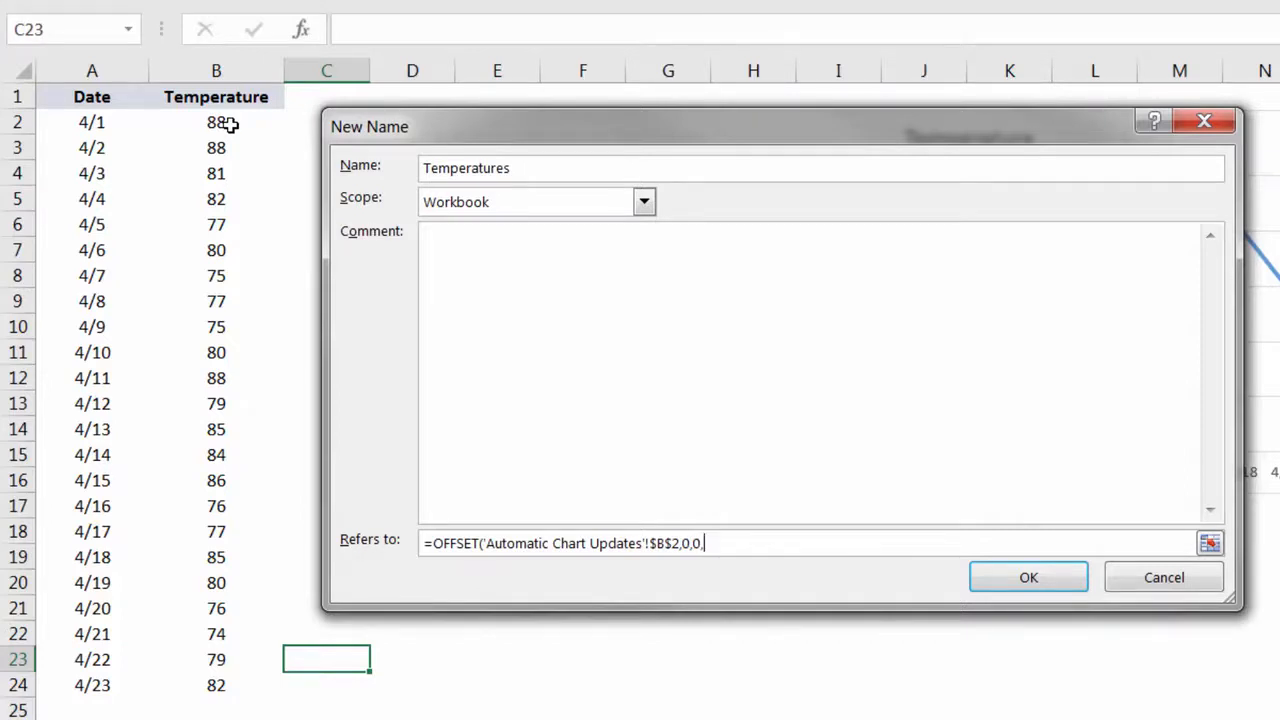
type("COUNTA(")
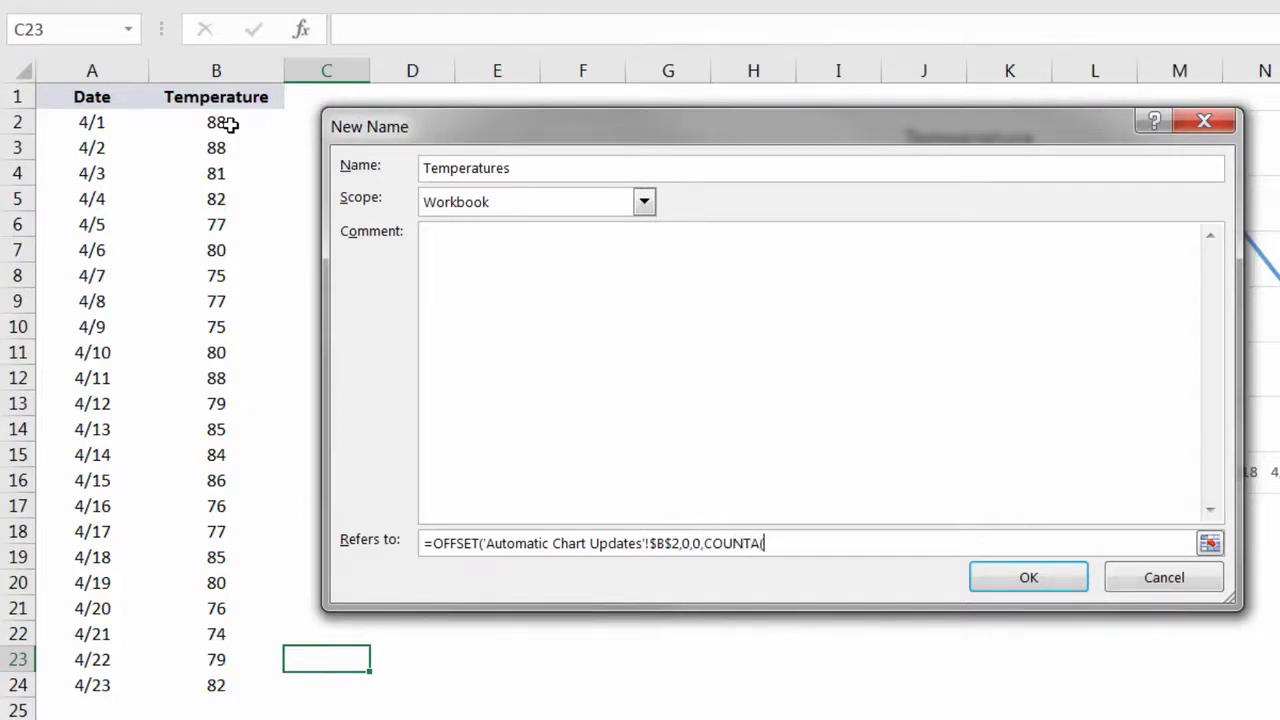
left_click(216, 70)
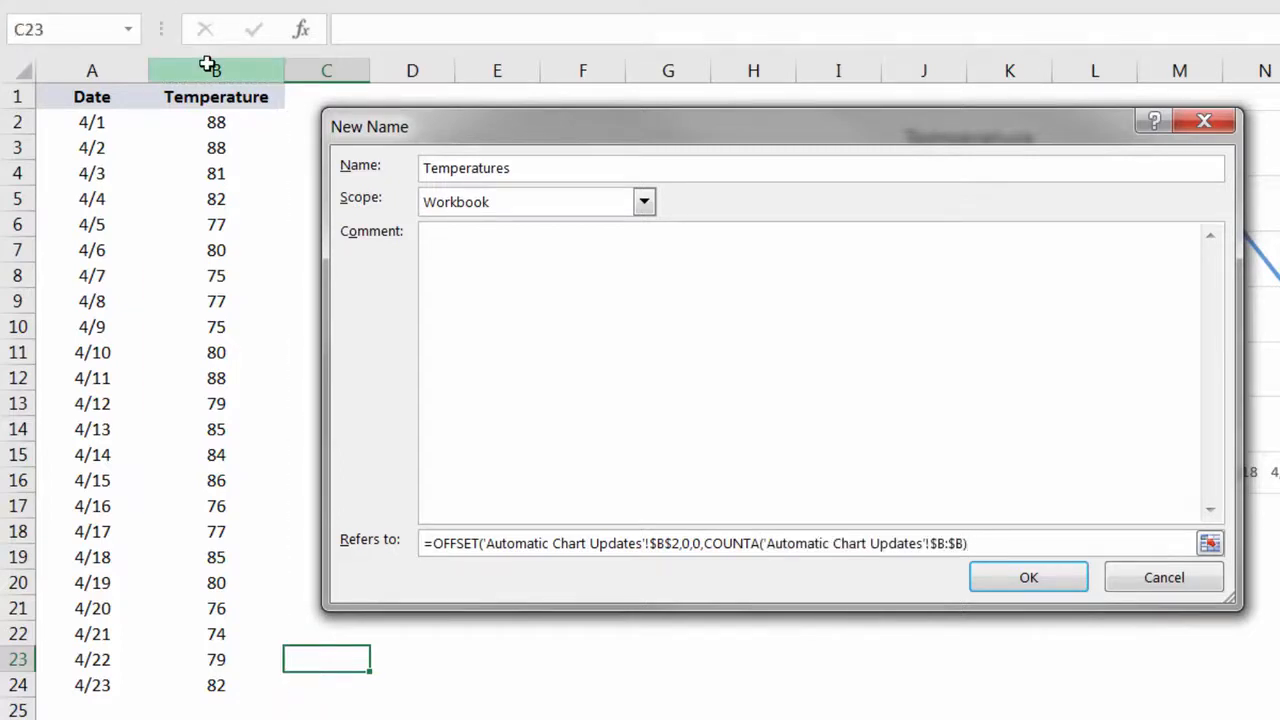
type("-1")
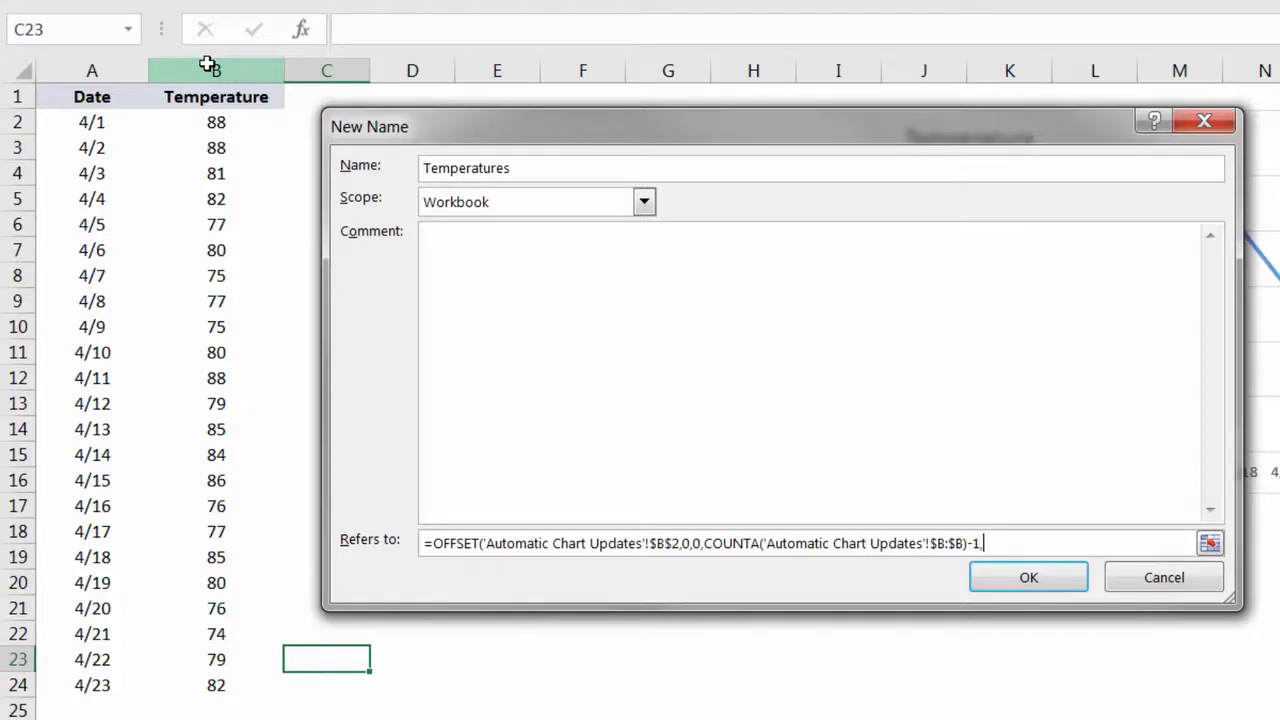
type(",1)")
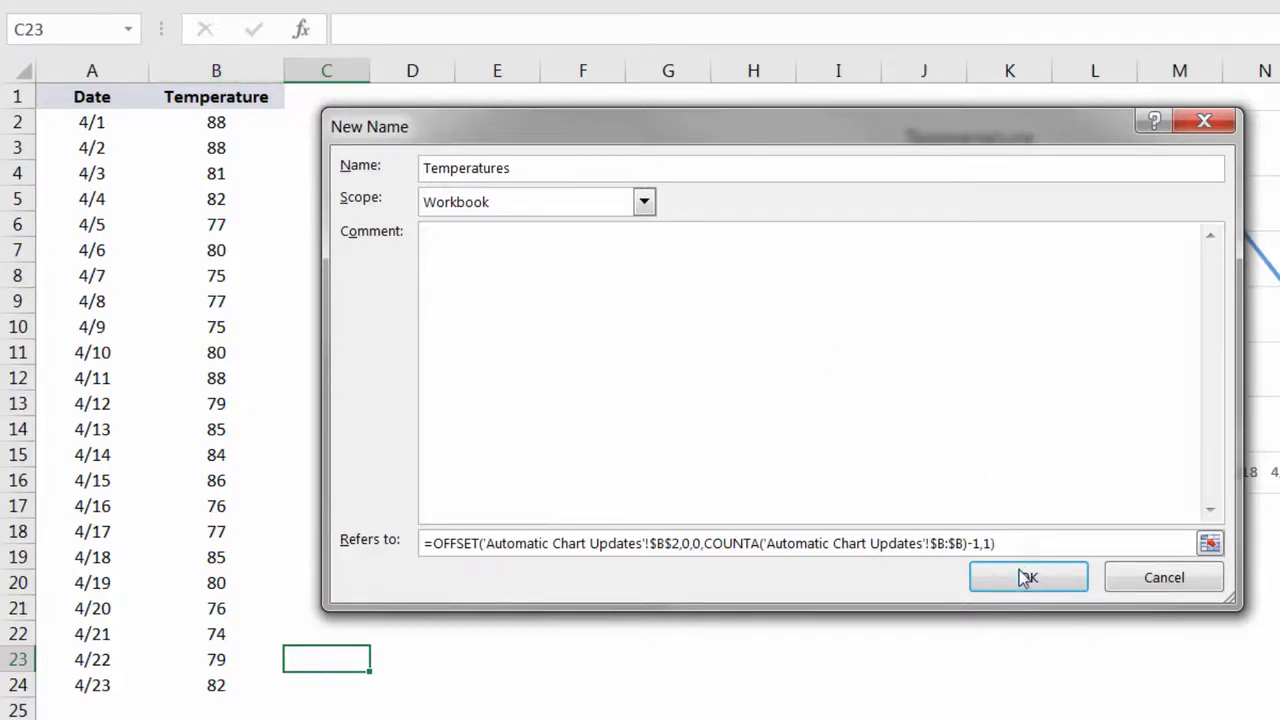
left_click(1027, 577)
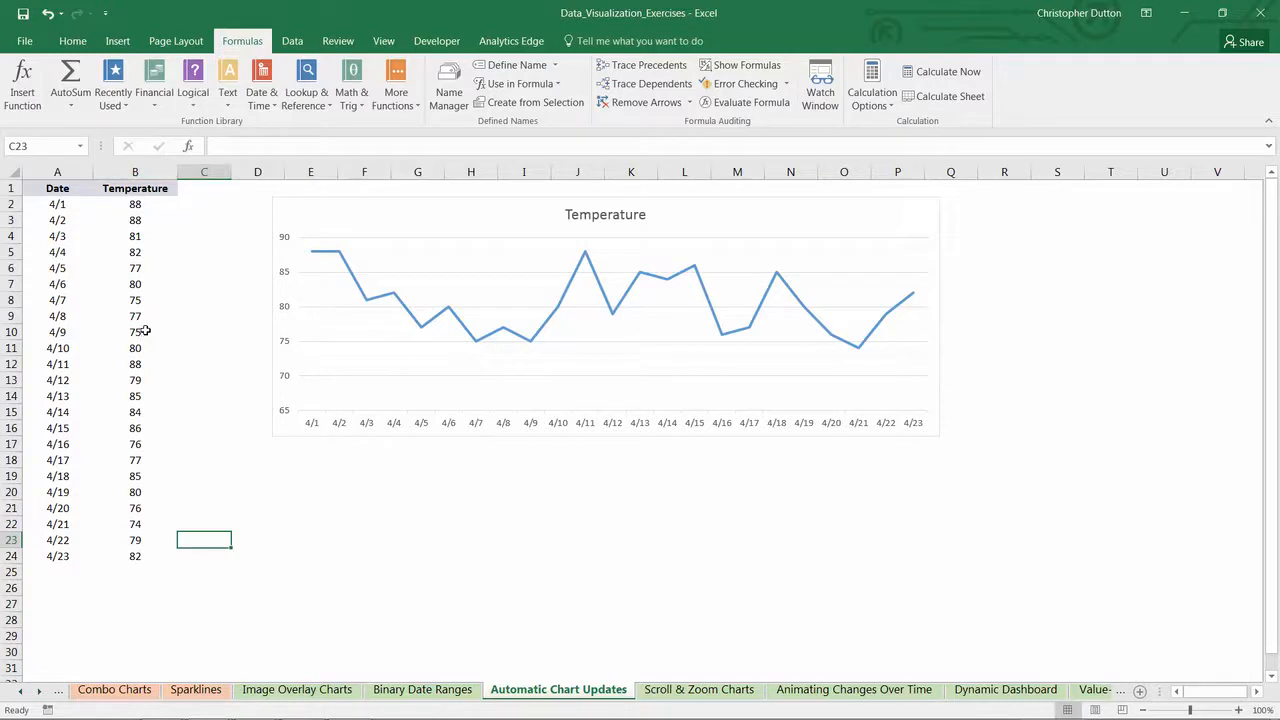
mouse_move(327, 280)
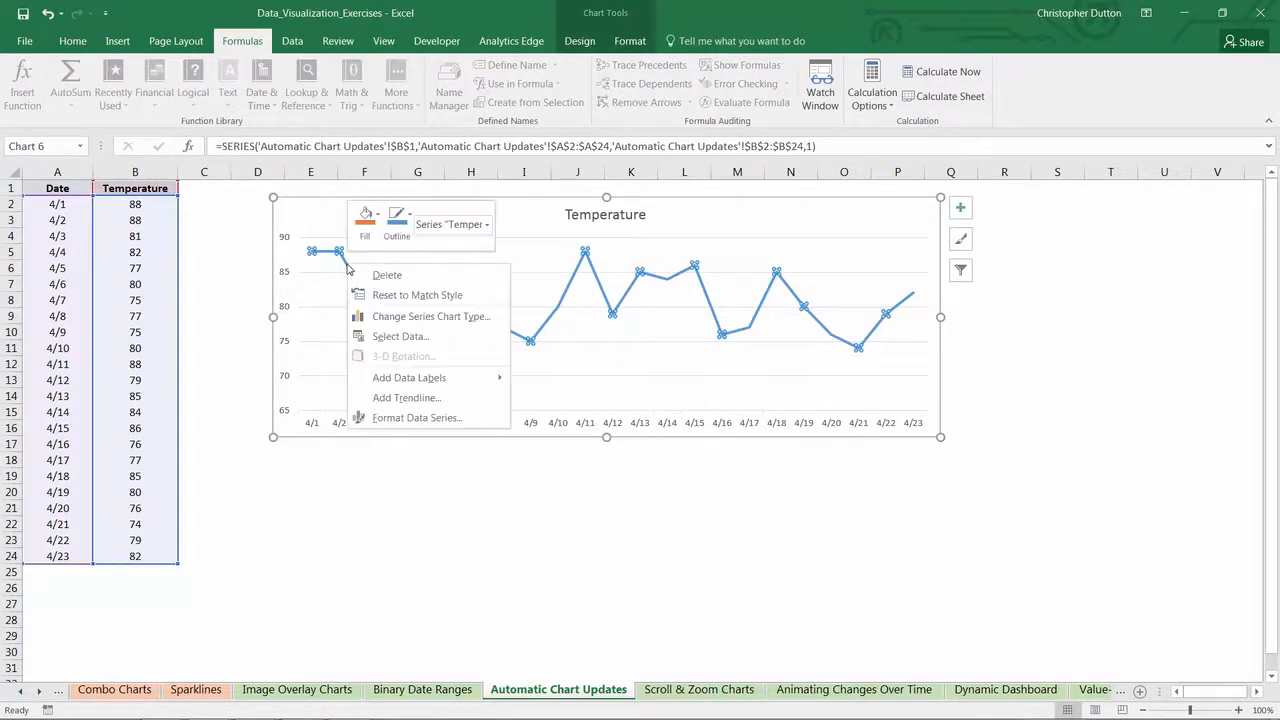
- Edit the Temperature series so its values use the Temperatures named range
left_click(400, 336)
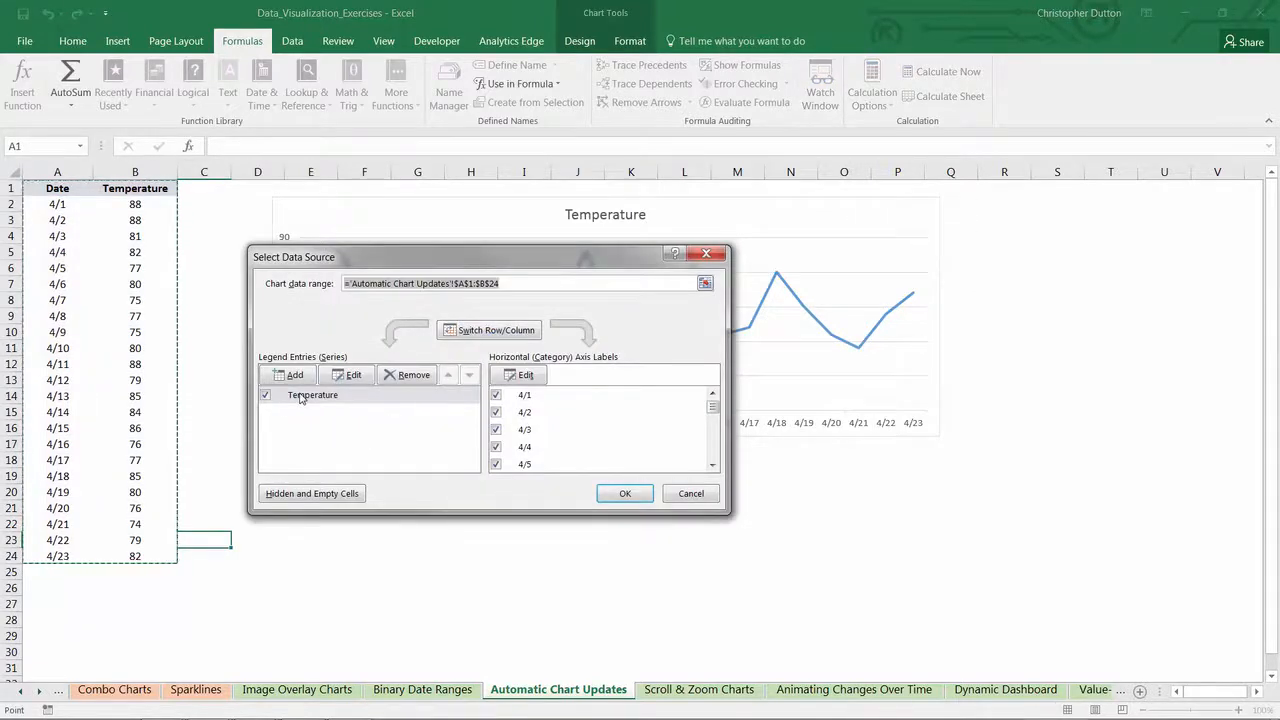
left_click(312, 395)
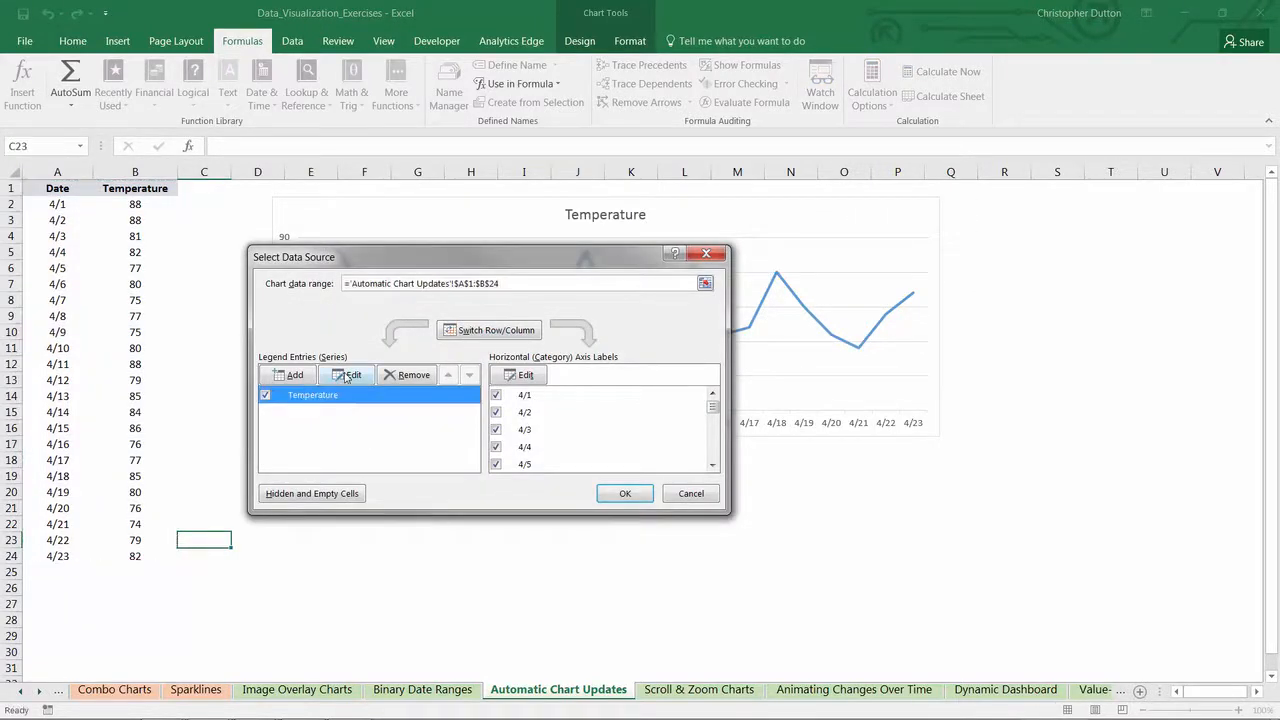
left_click(353, 374)
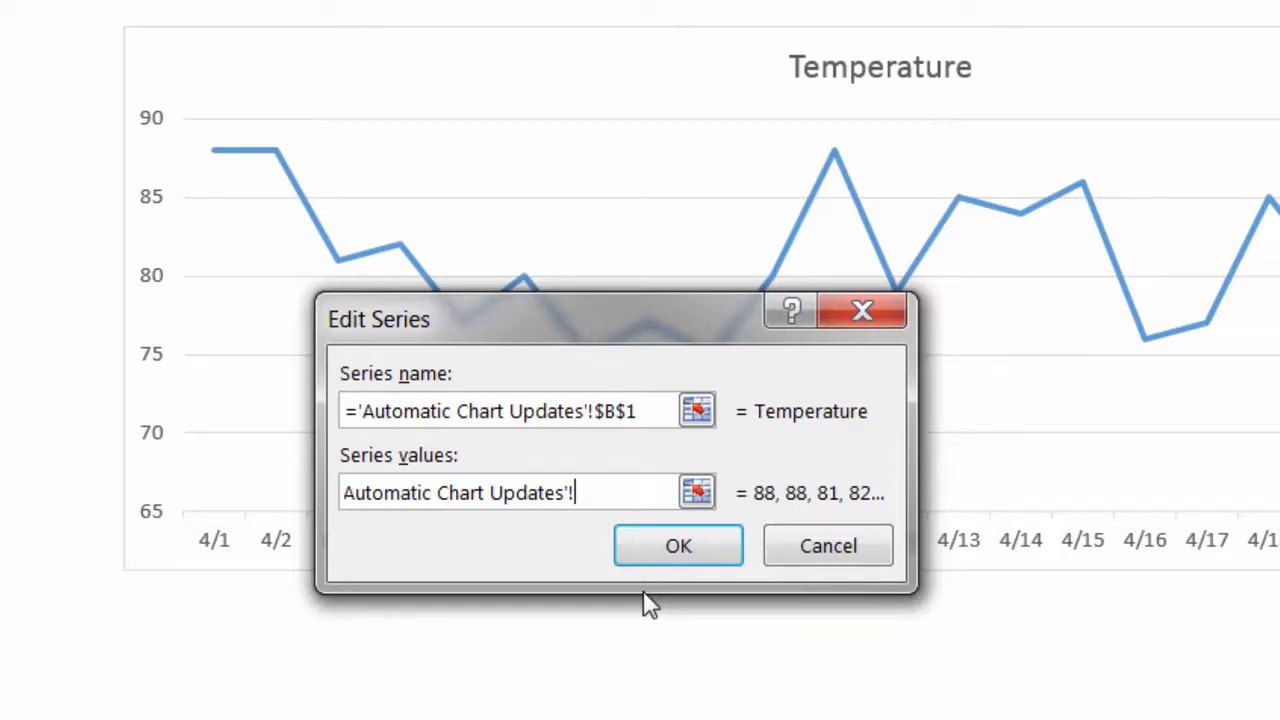
type("Temperatures")
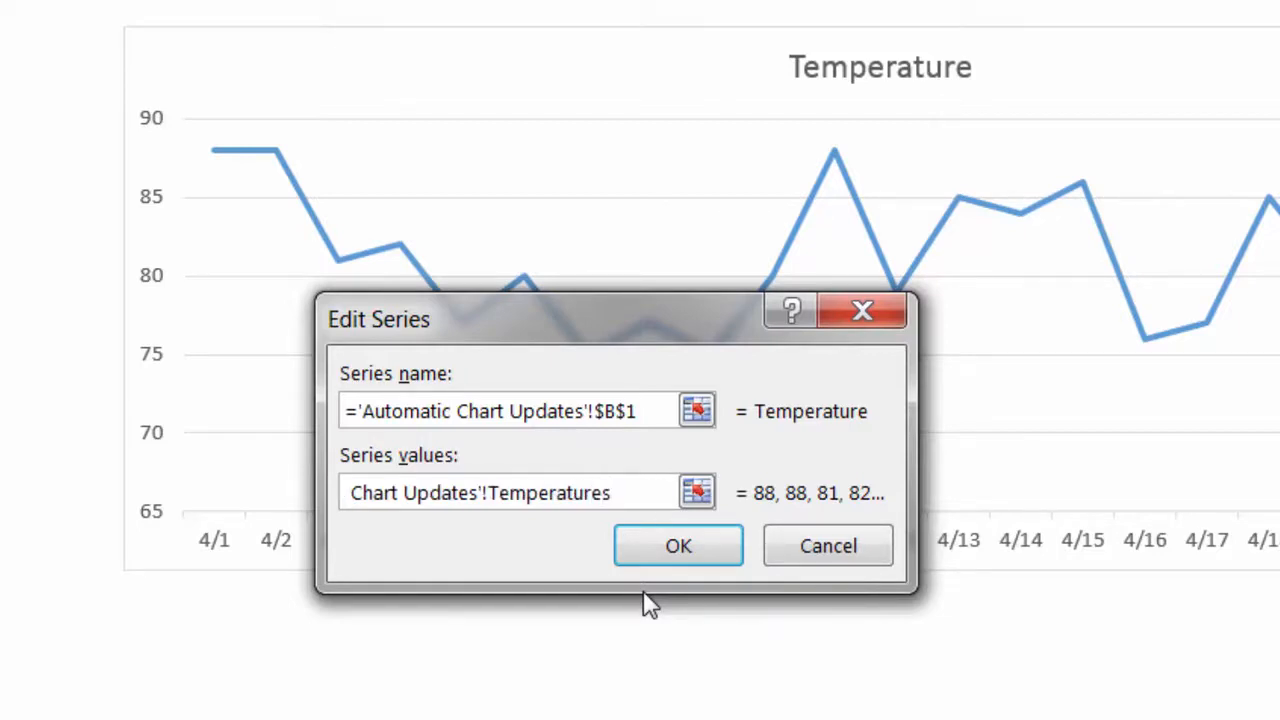
left_click(678, 545)
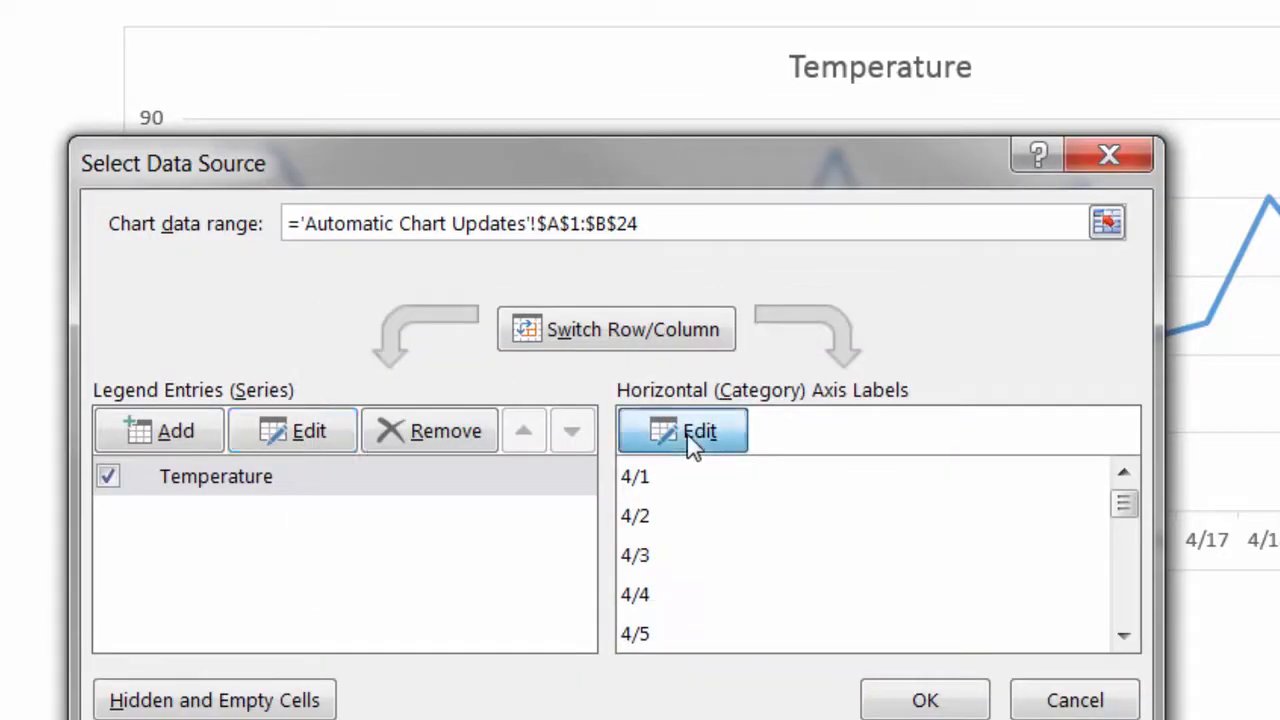
- Set the horizontal axis labels to the Dates named range and apply the changes
left_click(682, 430)
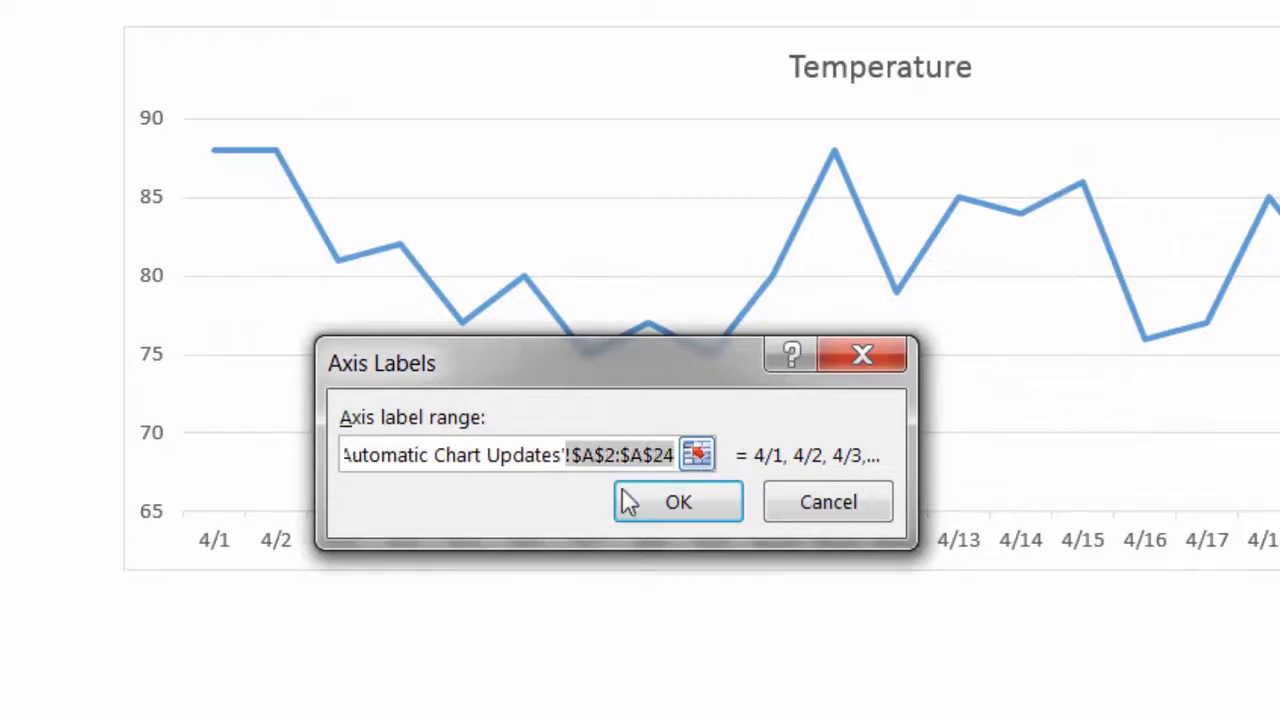
mouse_move(587, 512)
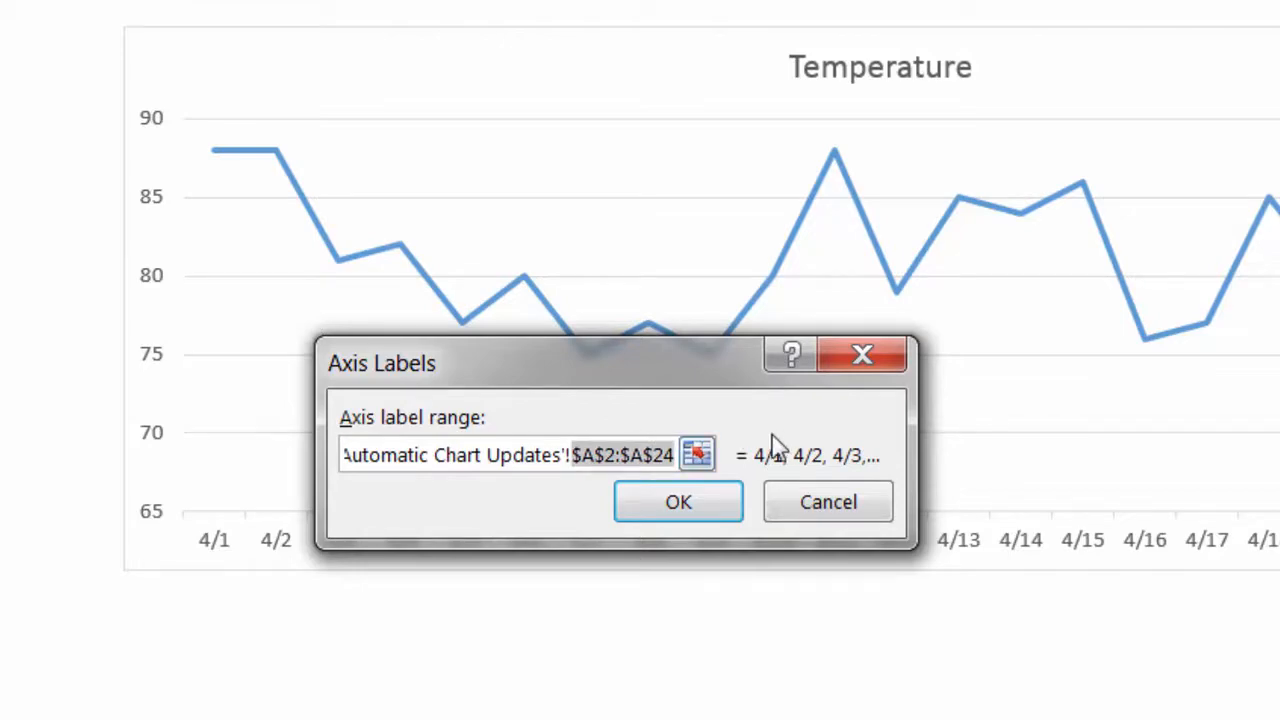
type("Dates")
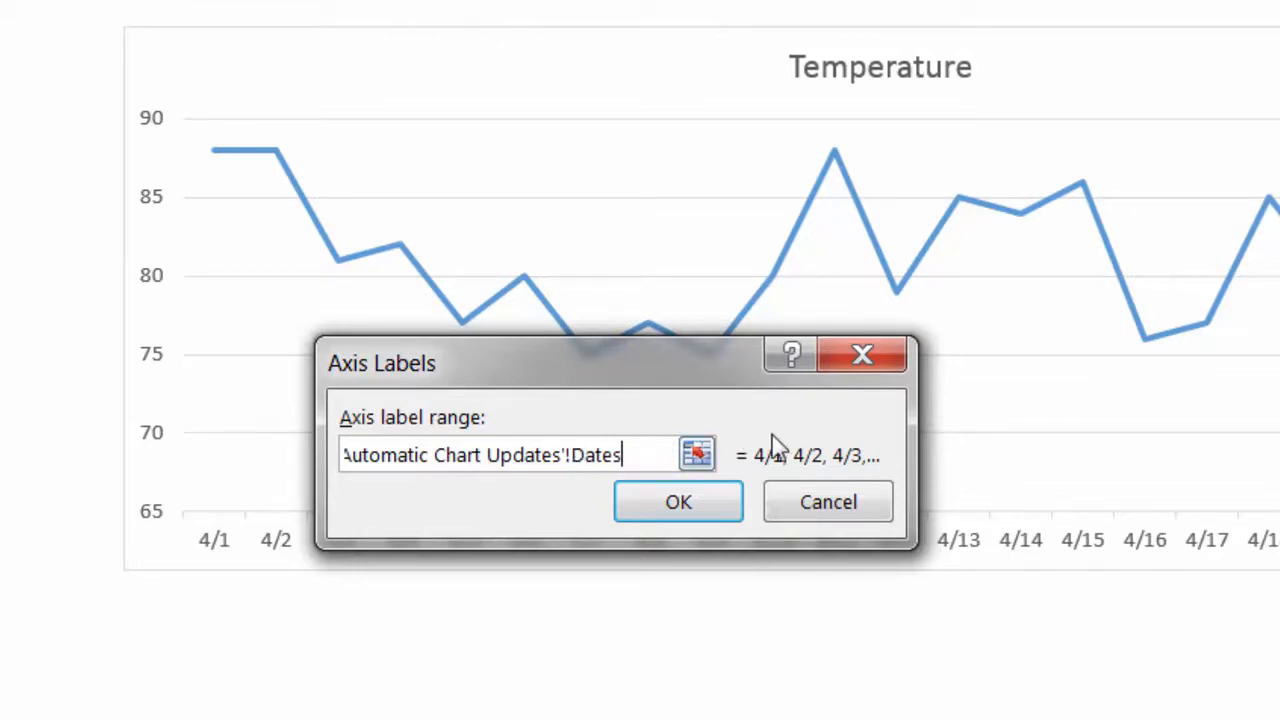
left_click(678, 501)
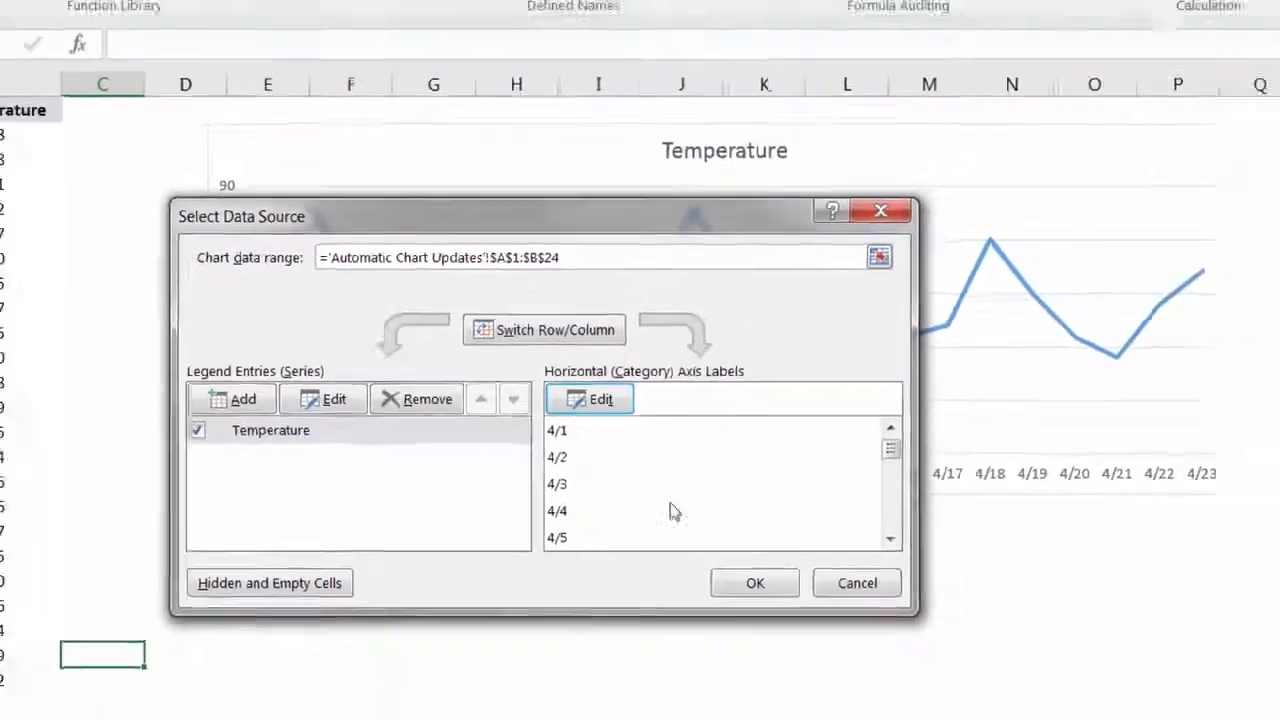
left_click(754, 583)
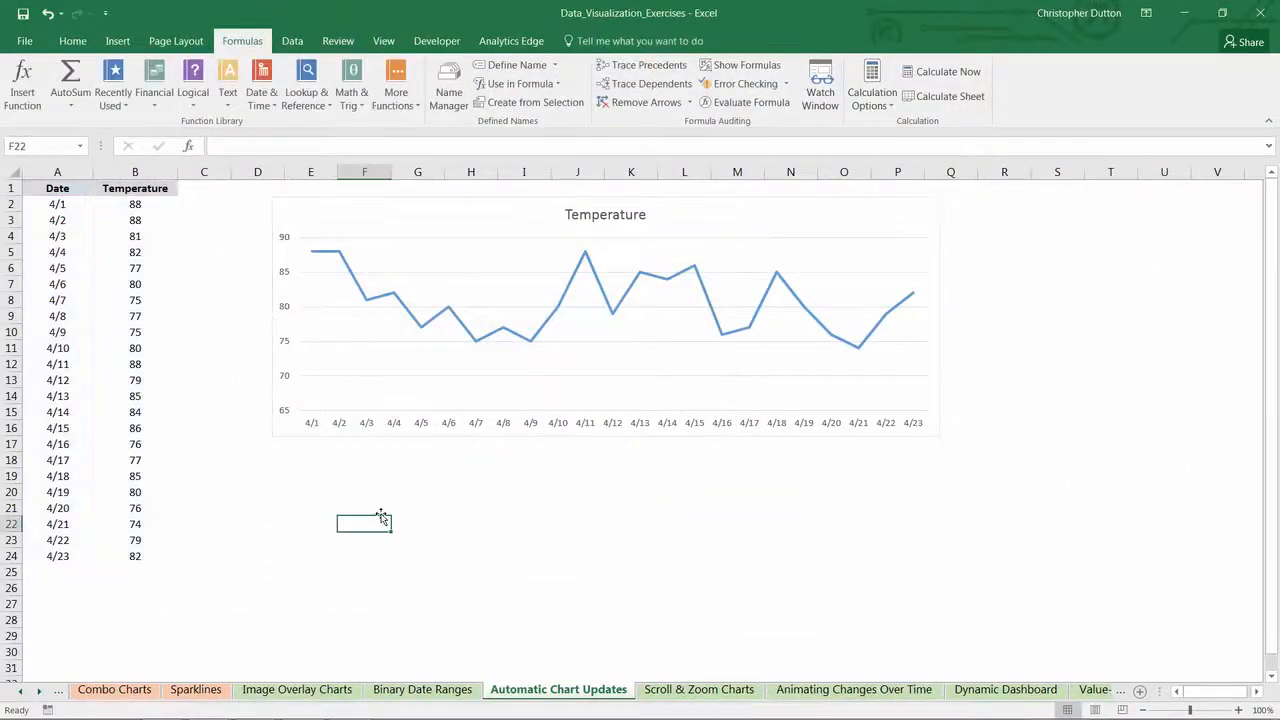
- Fill dates down to 4/26, enter temperatures 83, 87 and 74, and check the chart
left_click(57, 556)
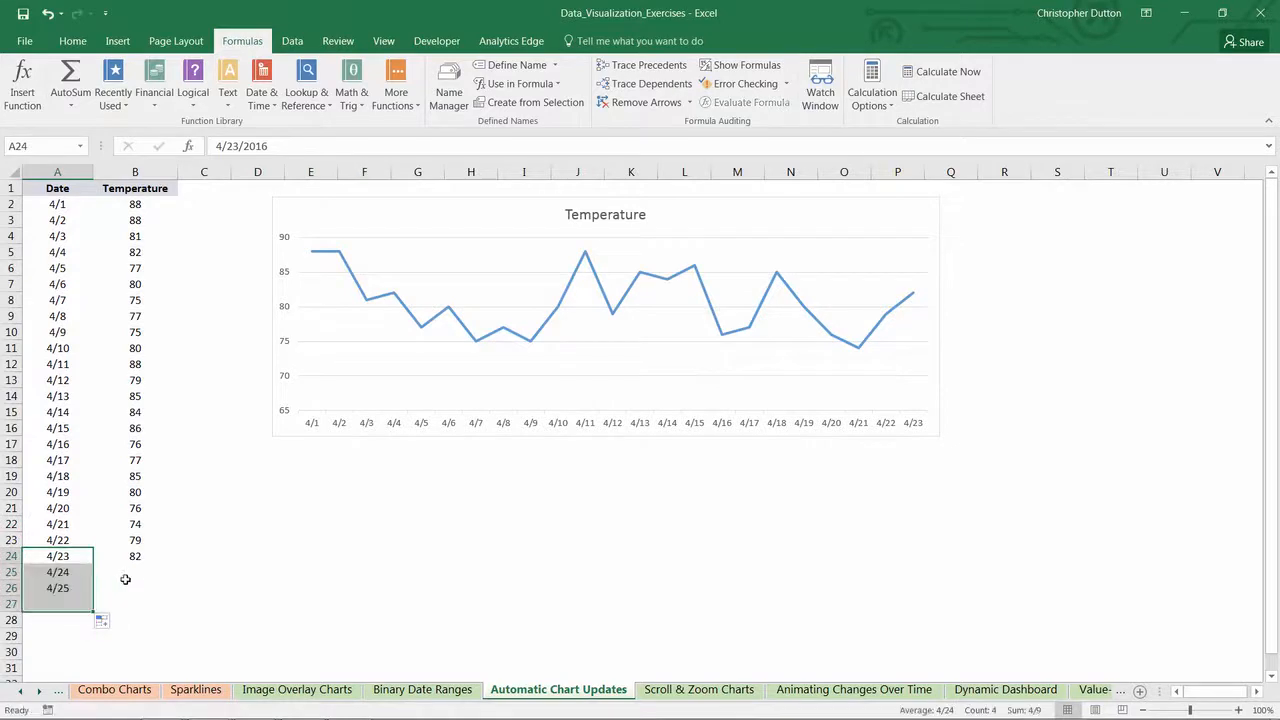
type("83")
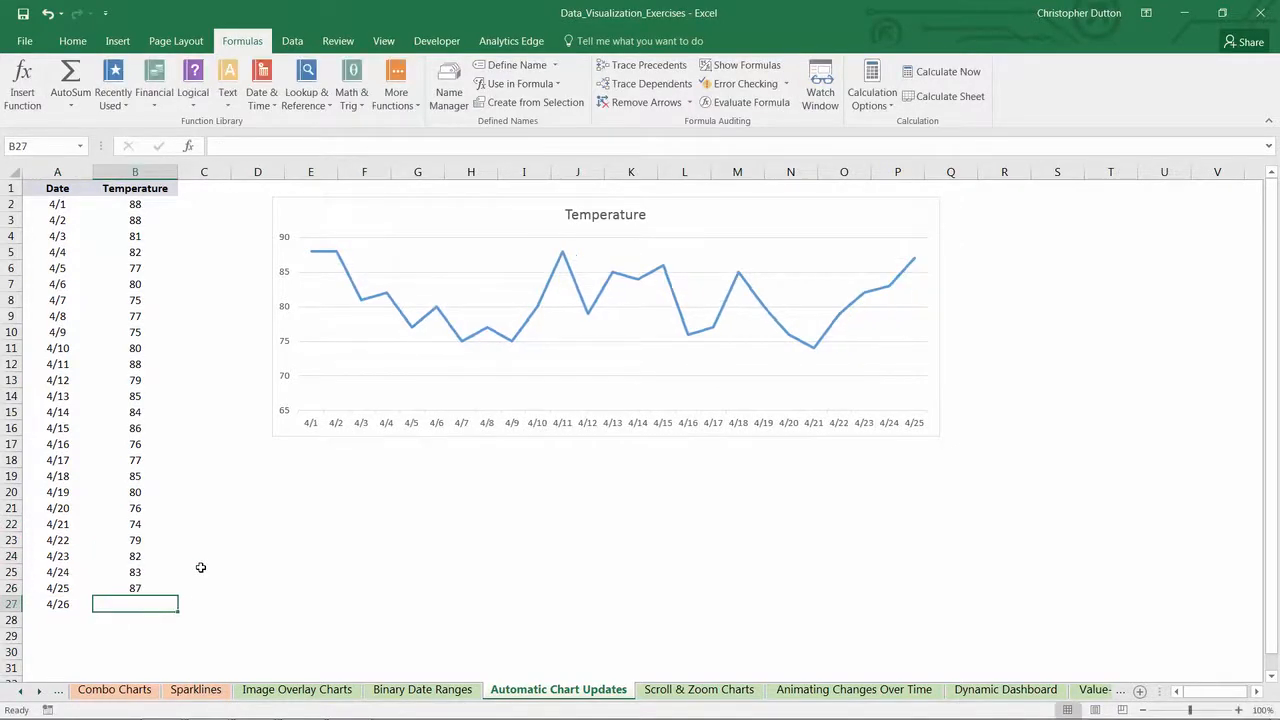
type("74")
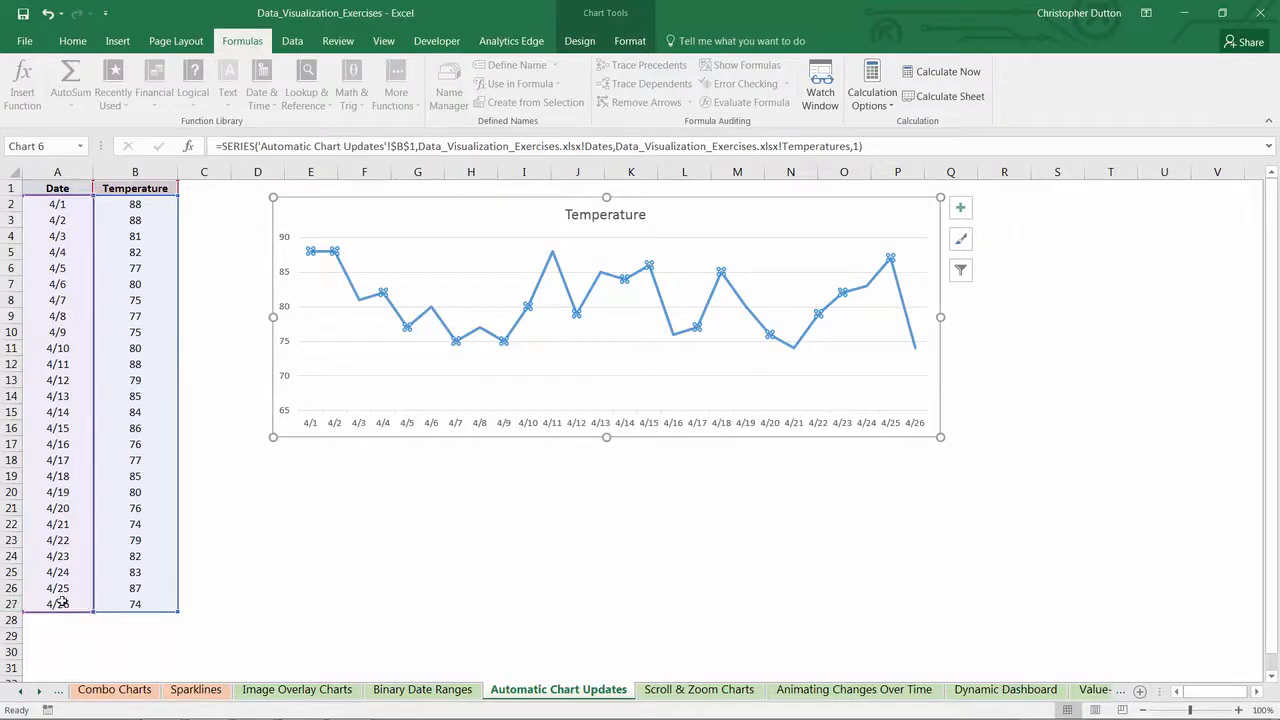
left_click(363, 507)
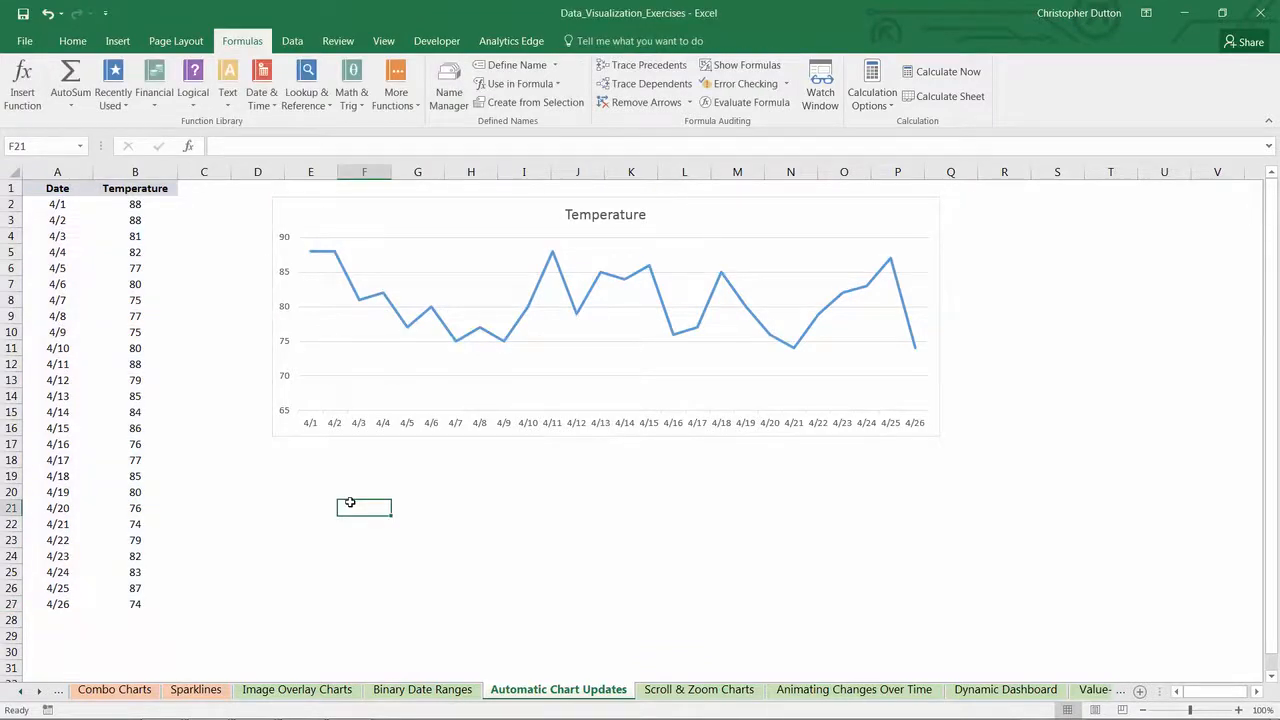